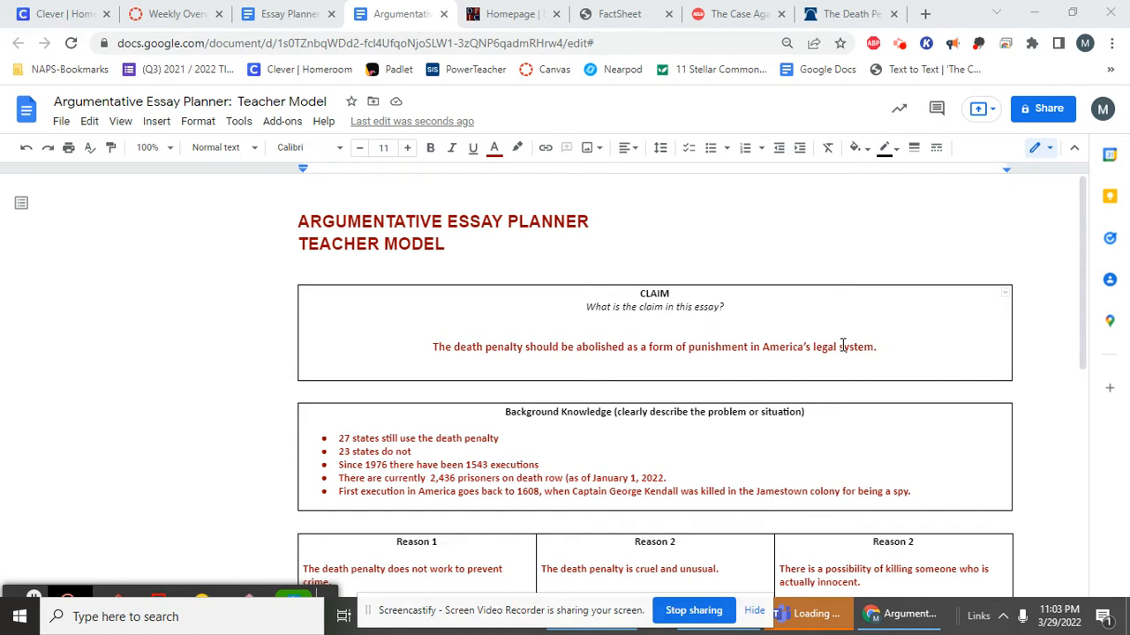
mouse_move(530, 311)
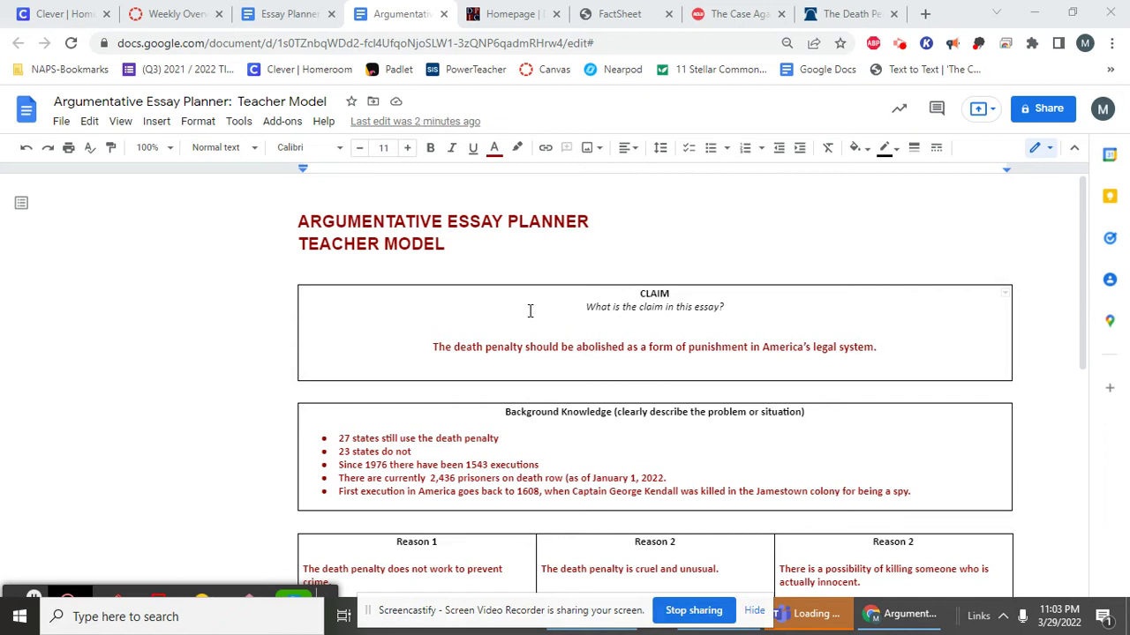
mouse_move(528, 306)
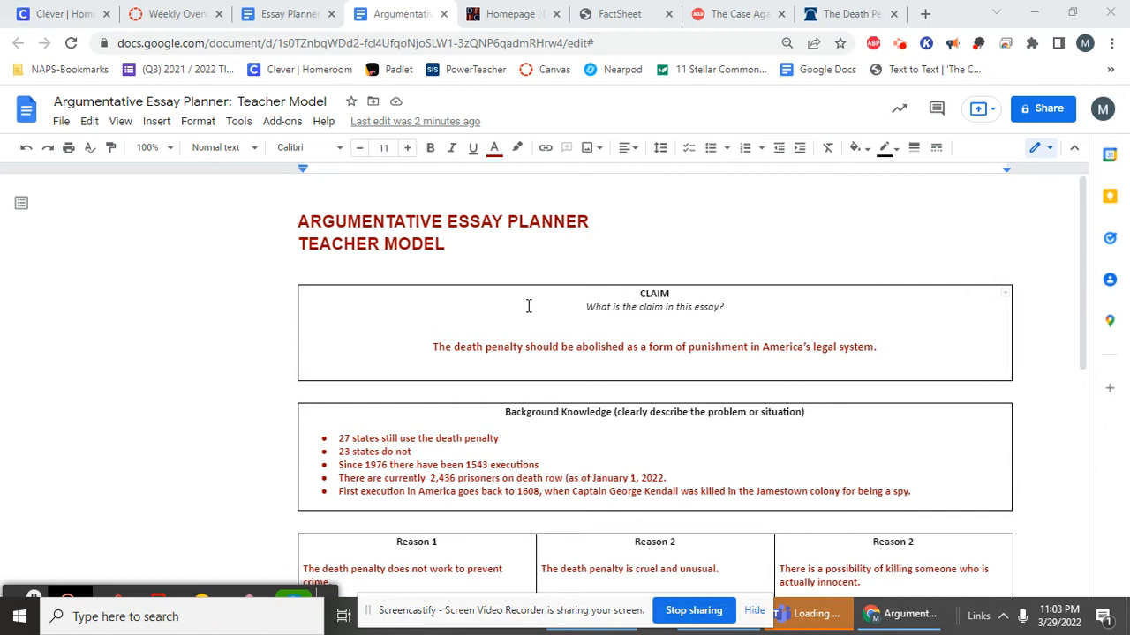
Scroll through the death penalty planner to review its contents.
scroll(down, 3)
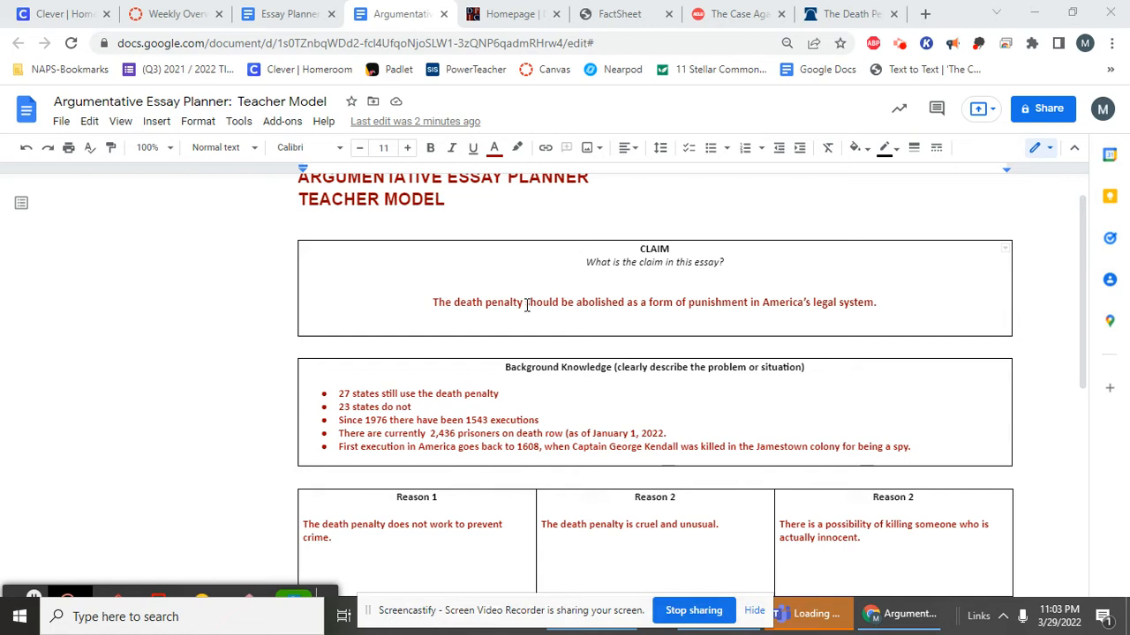
scroll(up, 3)
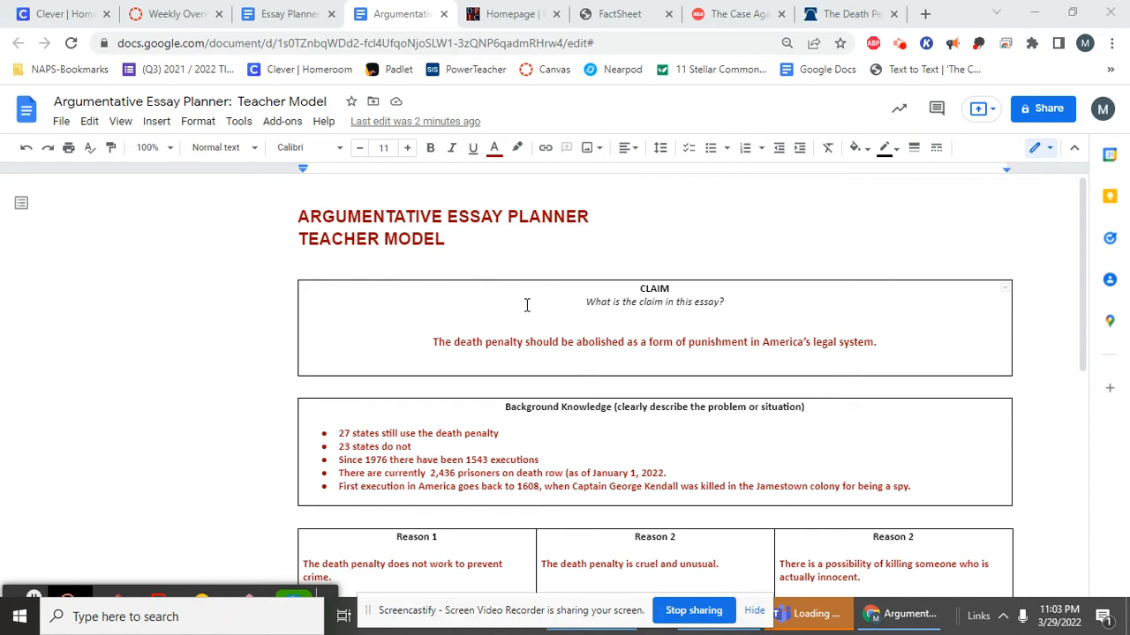
scroll(down, 3)
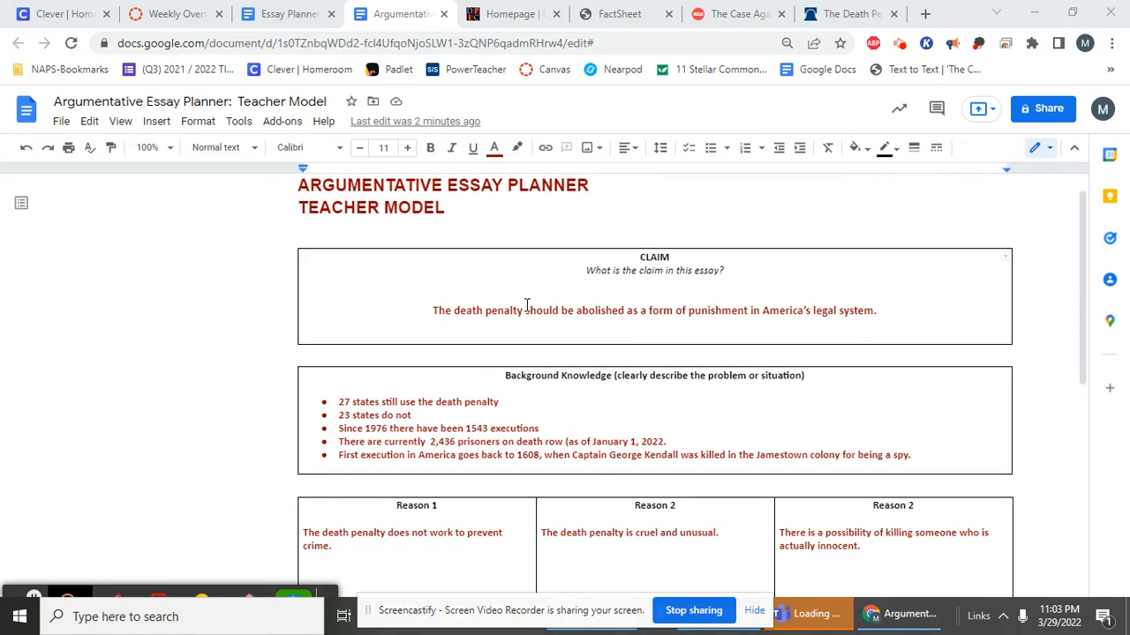
scroll(down, 3)
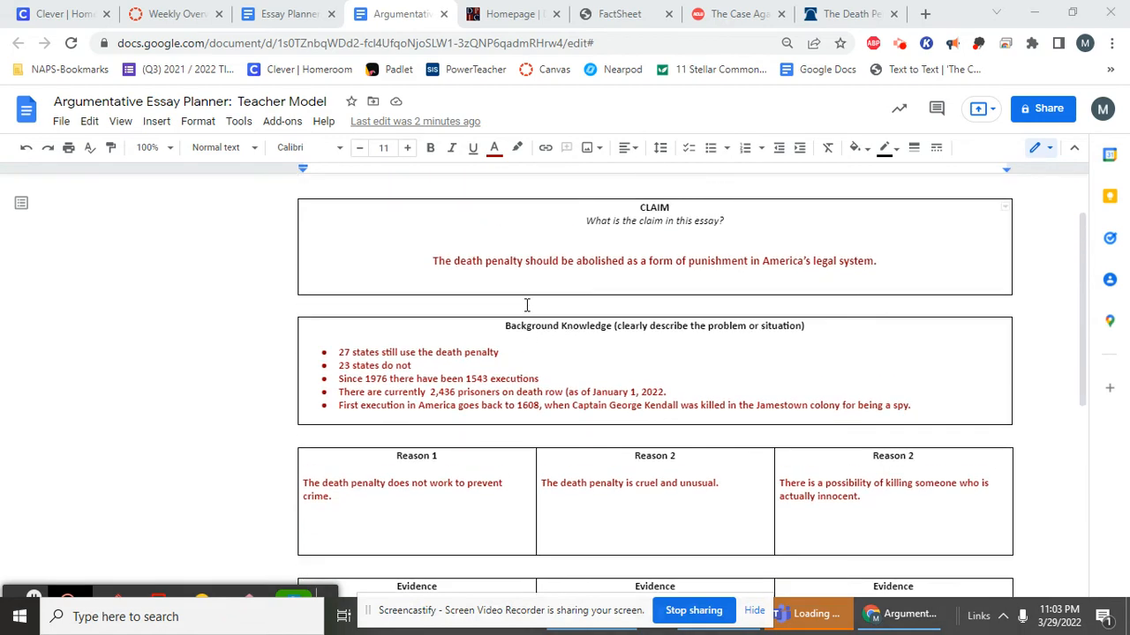
scroll(down, 3)
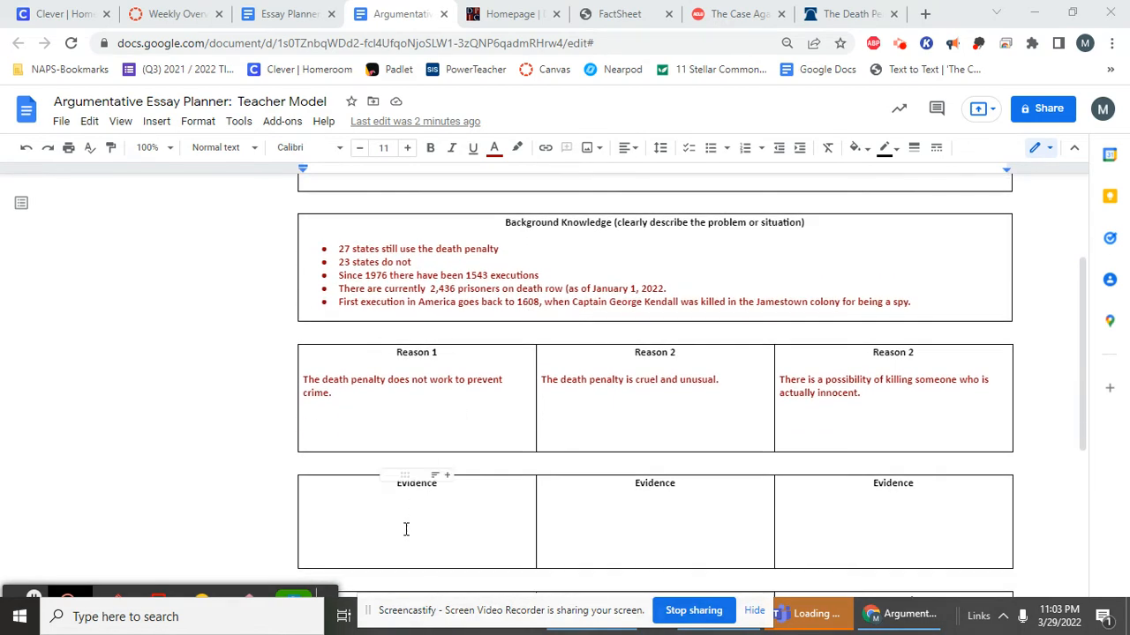
scroll(down, 3)
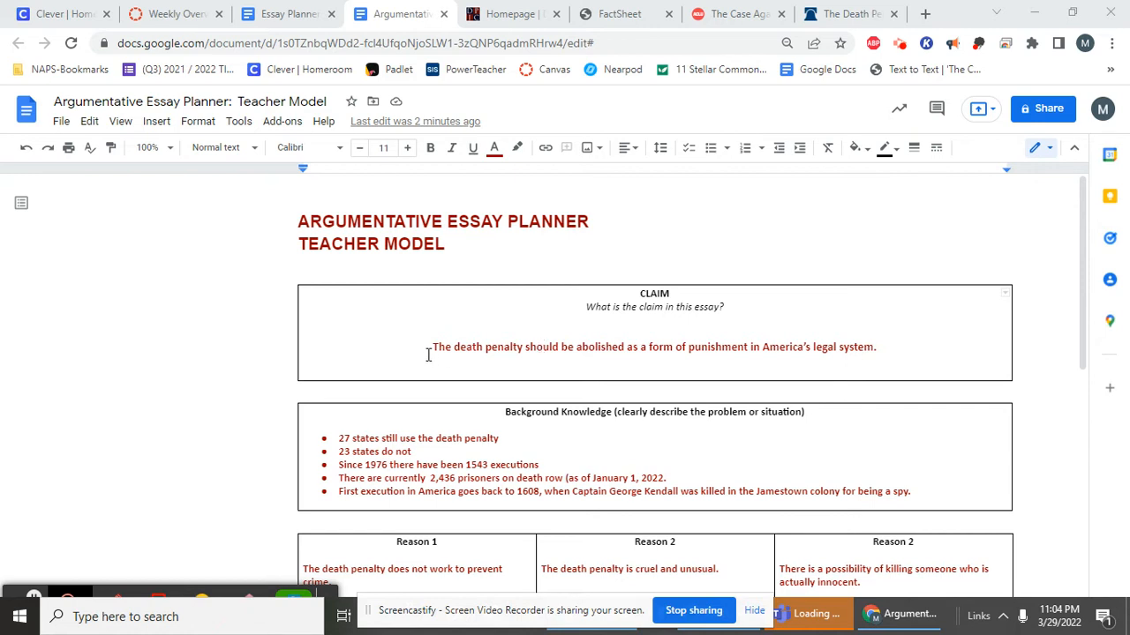
mouse_move(640, 353)
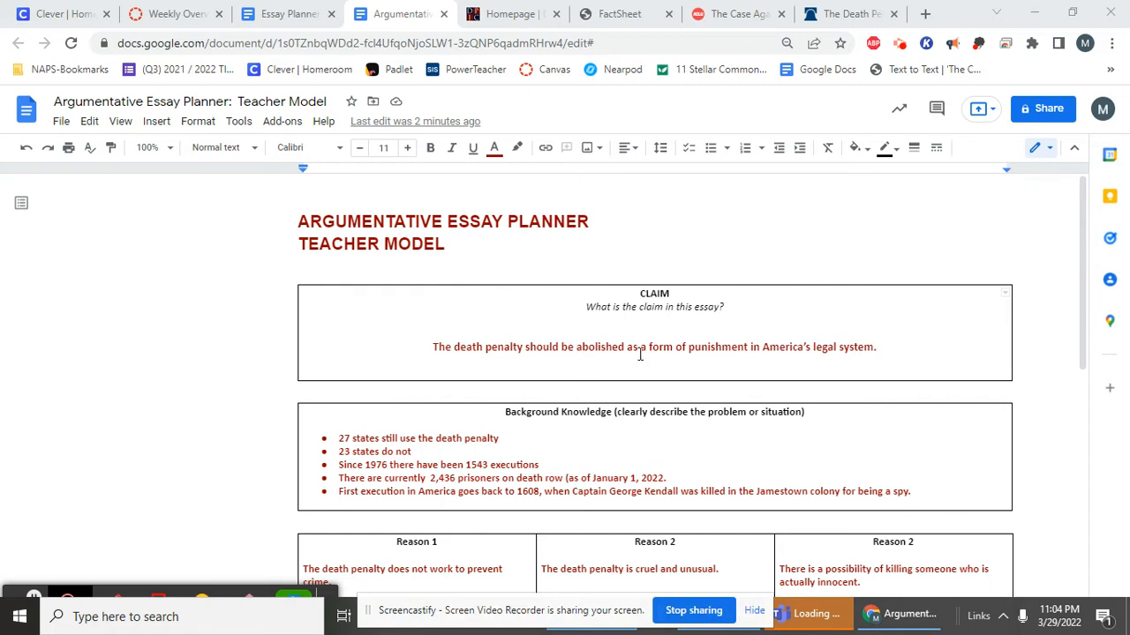
click(786, 43)
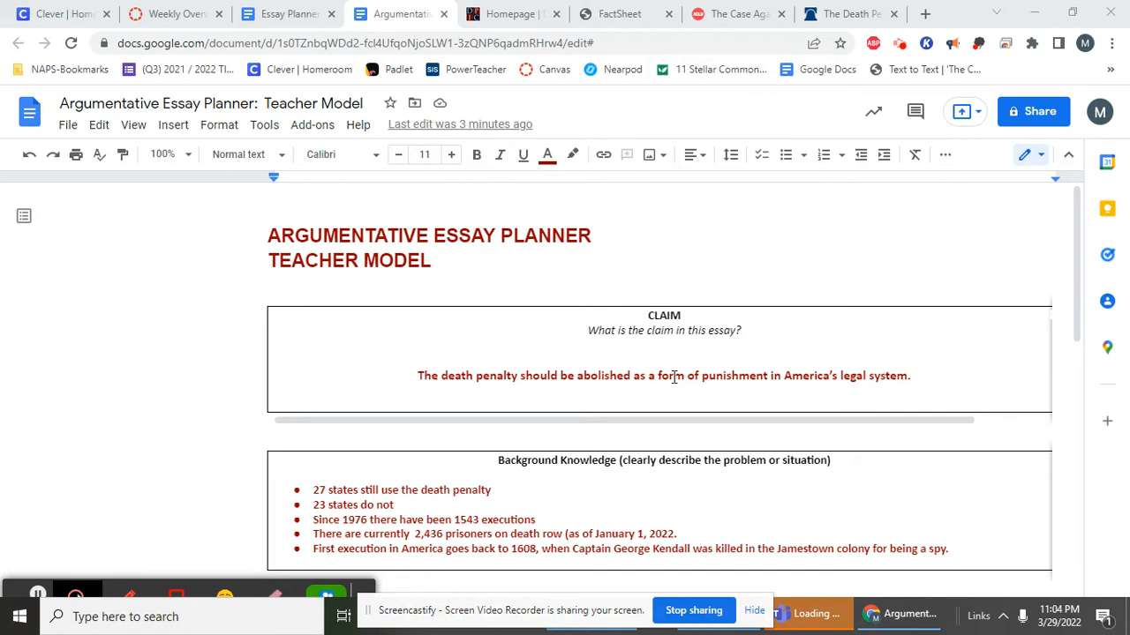
mouse_move(418, 408)
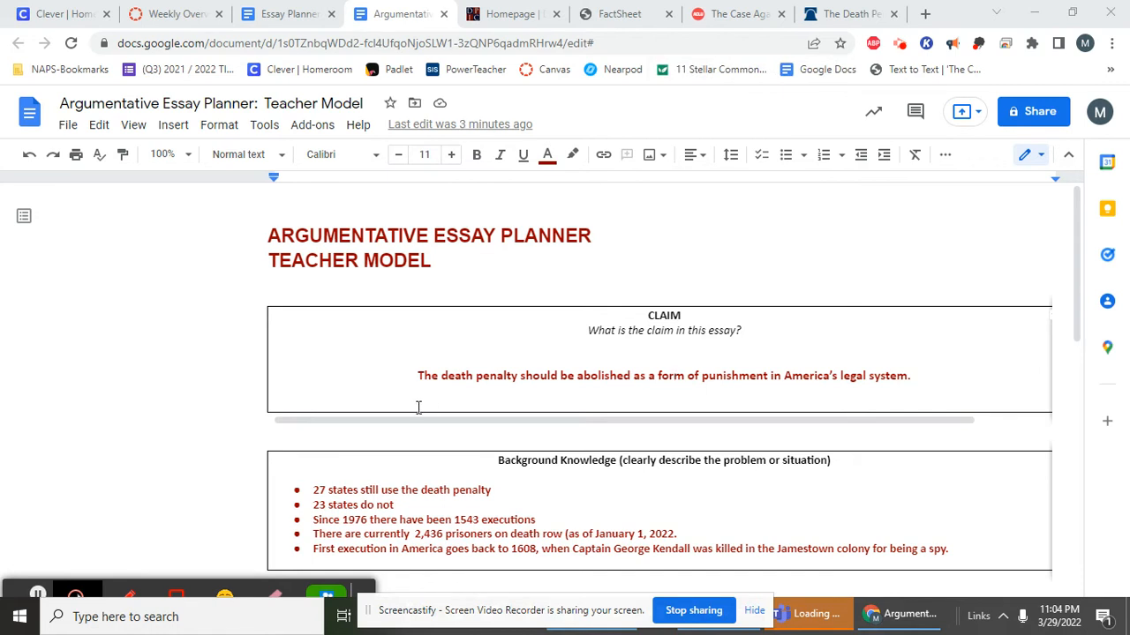
mouse_move(524, 366)
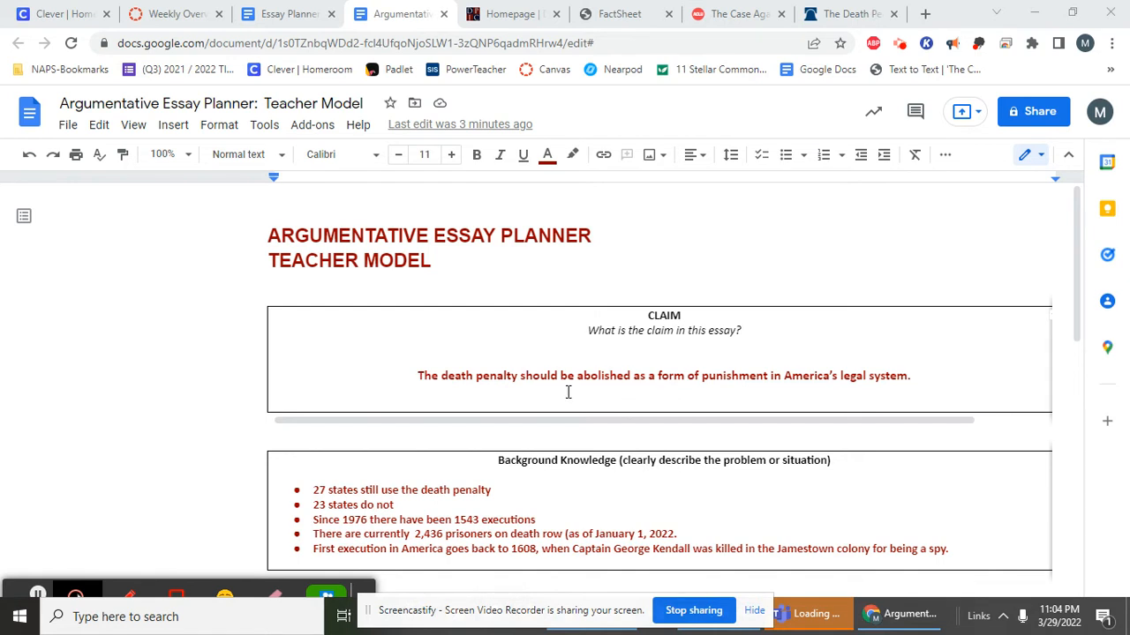
mouse_move(658, 365)
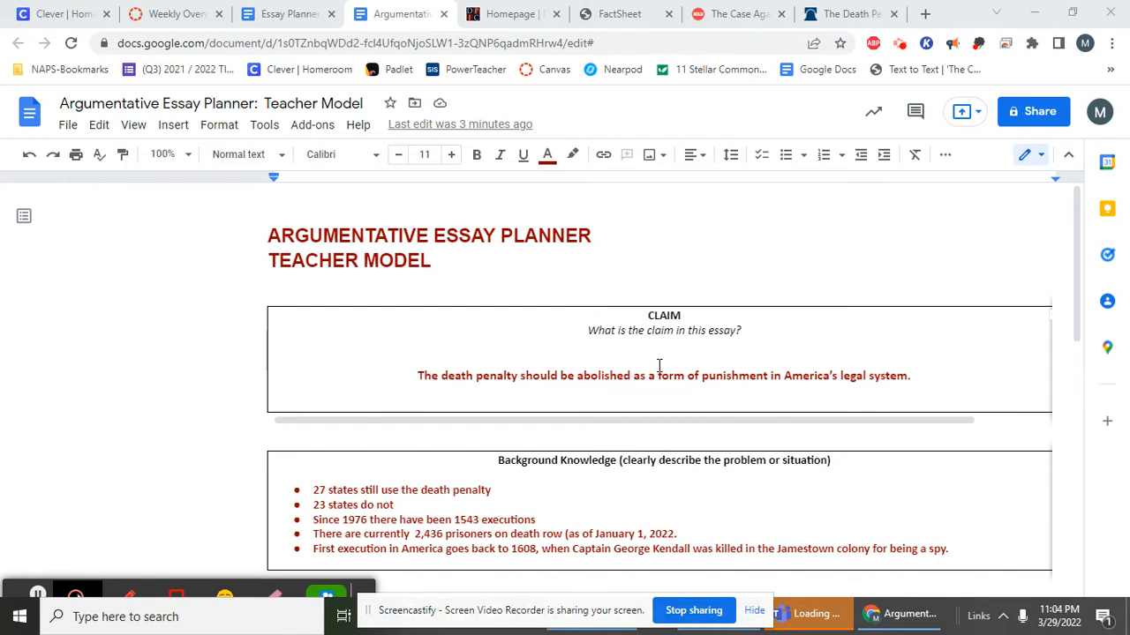
mouse_move(846, 377)
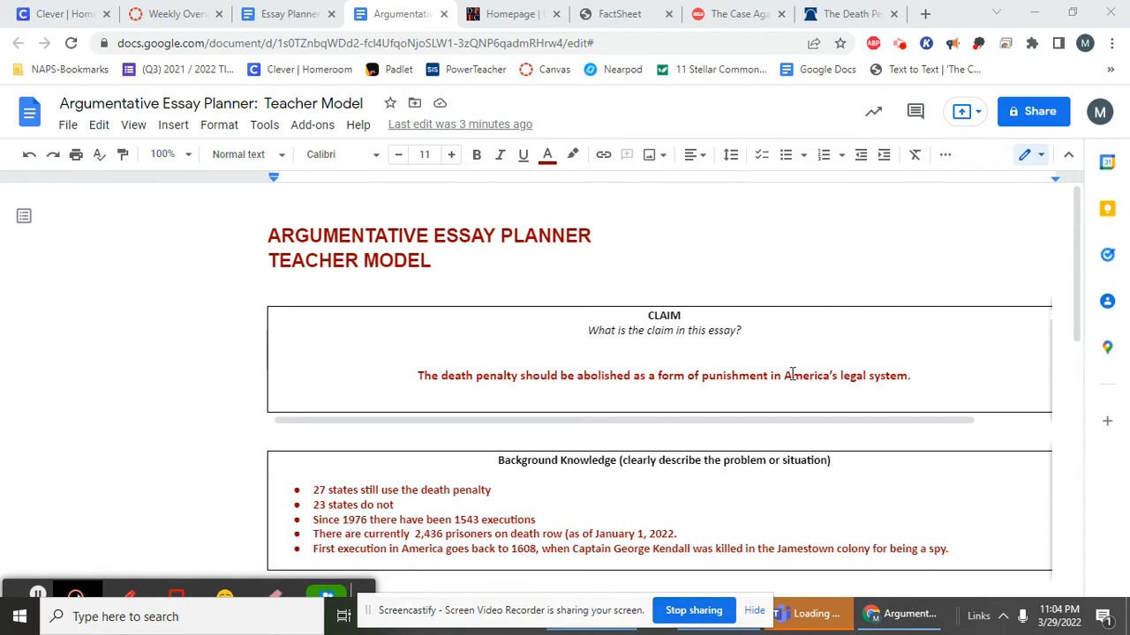
Select the claim sentence, then deselect it.
double_click(776, 376)
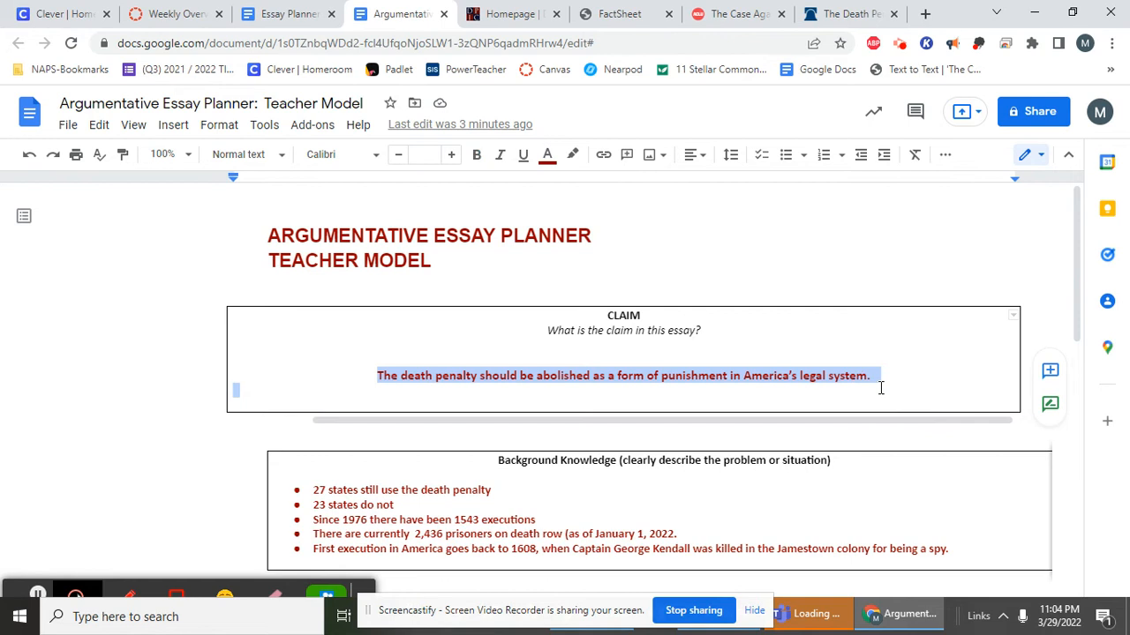
mouse_move(779, 376)
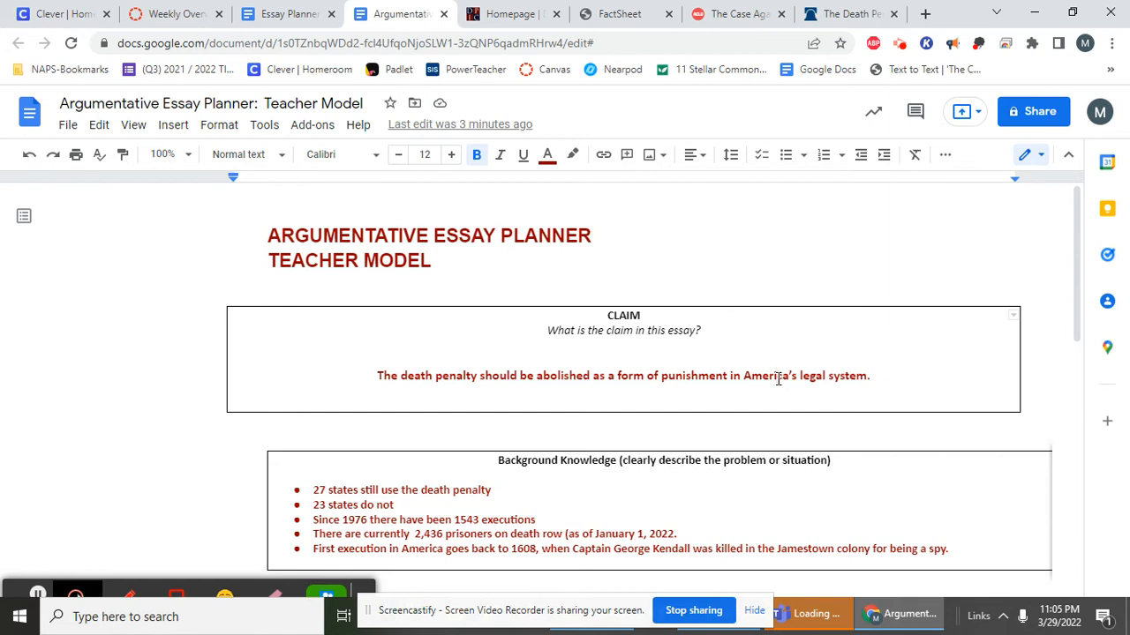
double_click(777, 376)
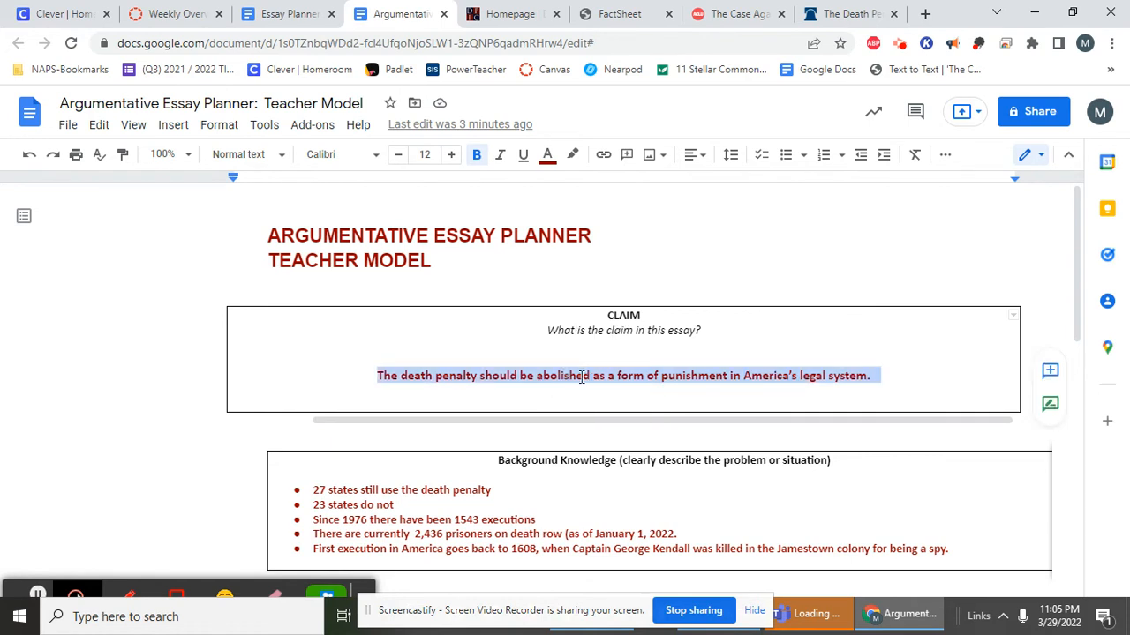
scroll(down, 3)
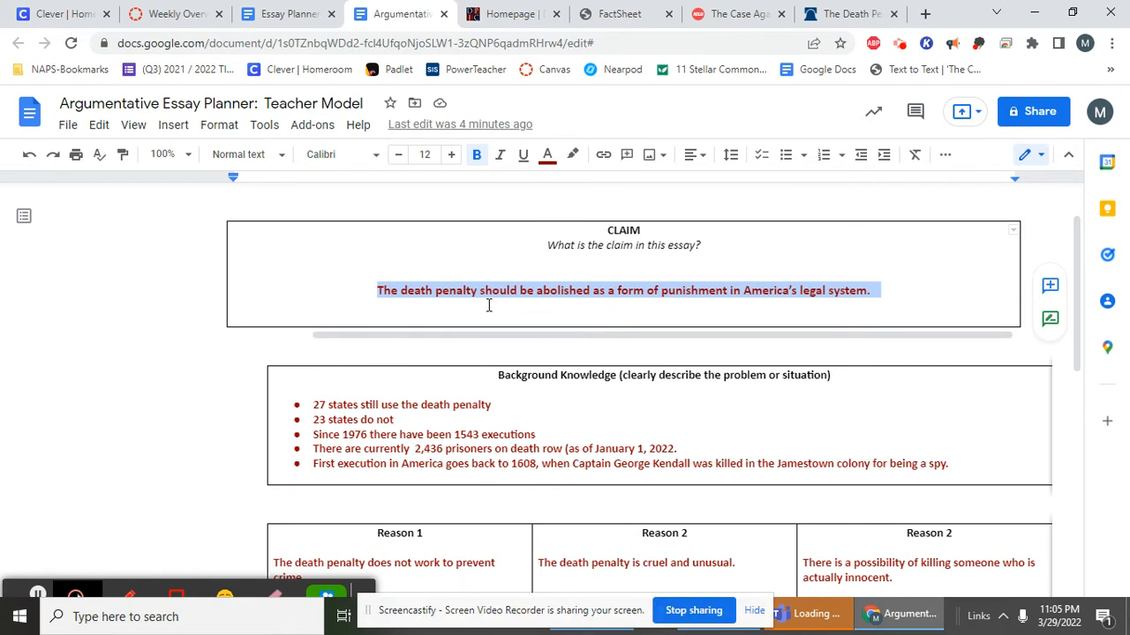
click(378, 290)
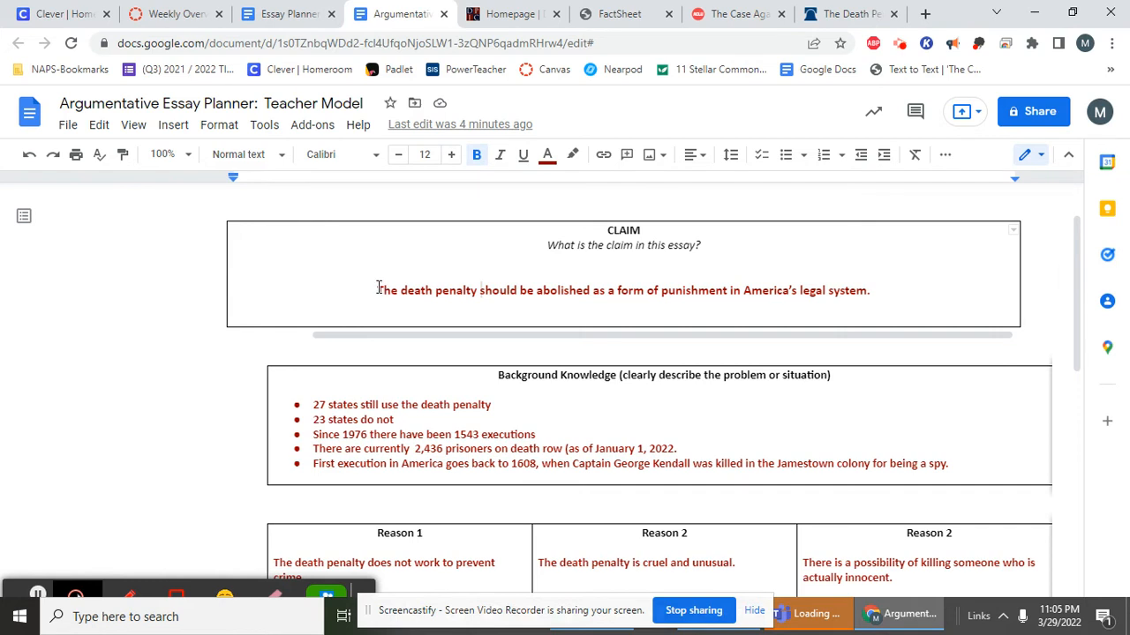
Highlight '27 states' in the first background bullet, then clear the highlight.
drag(377, 291, 472, 291)
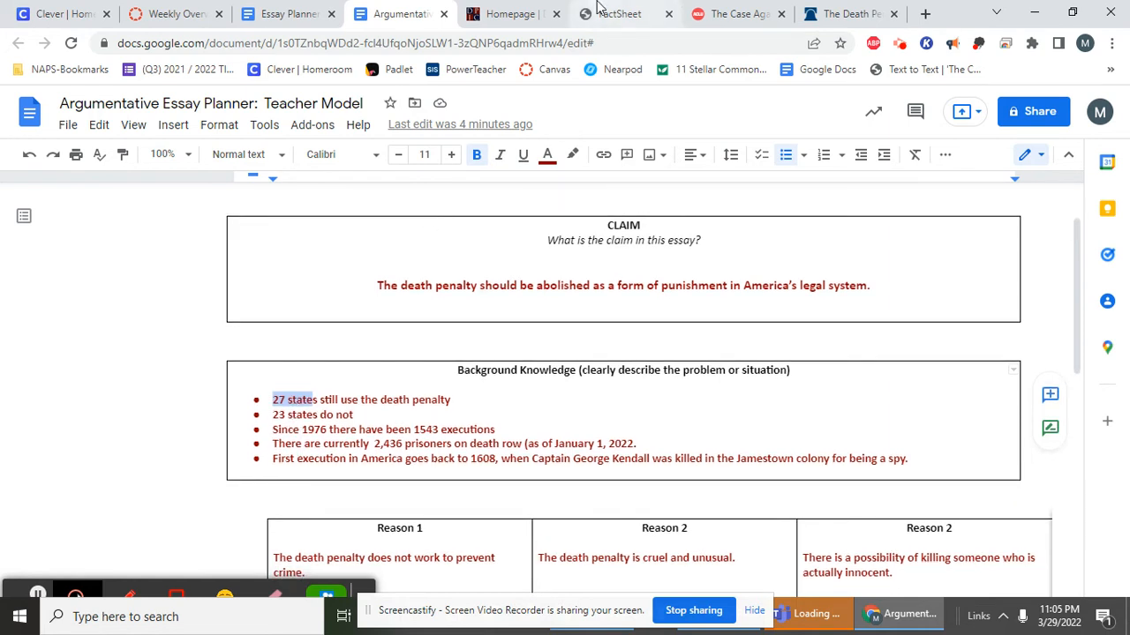
mouse_move(520, 14)
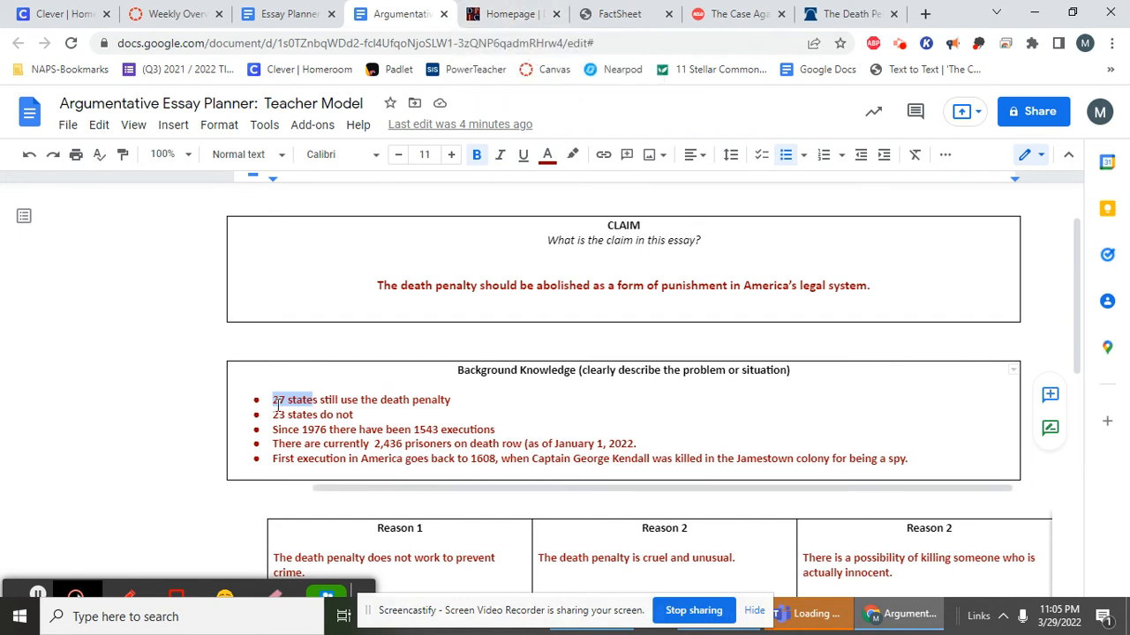
click(273, 399)
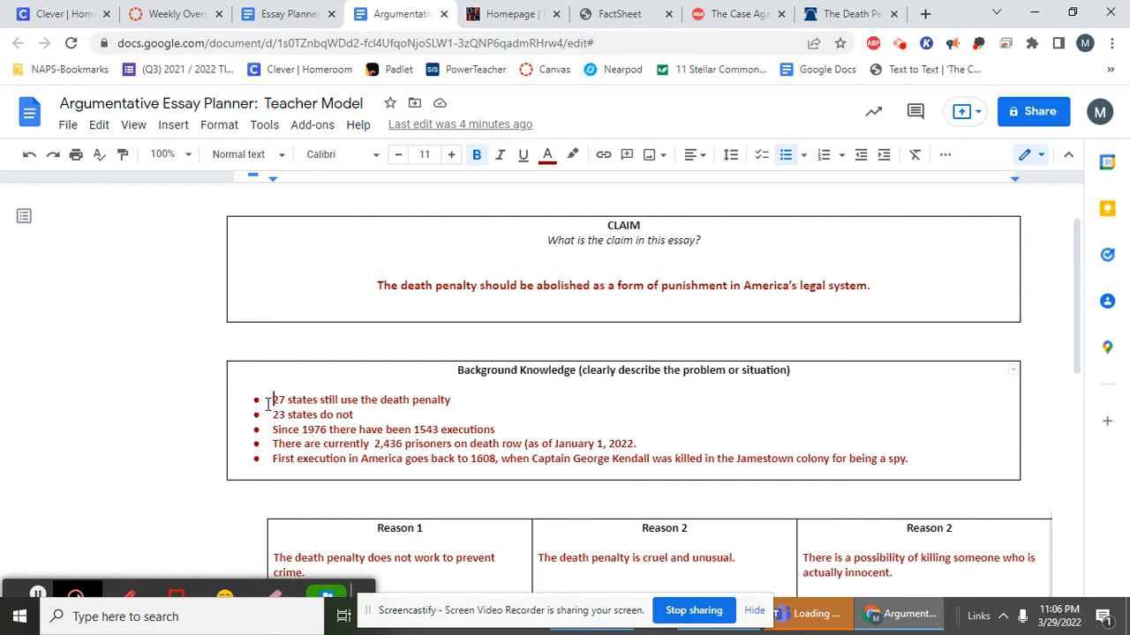
right_click(276, 400)
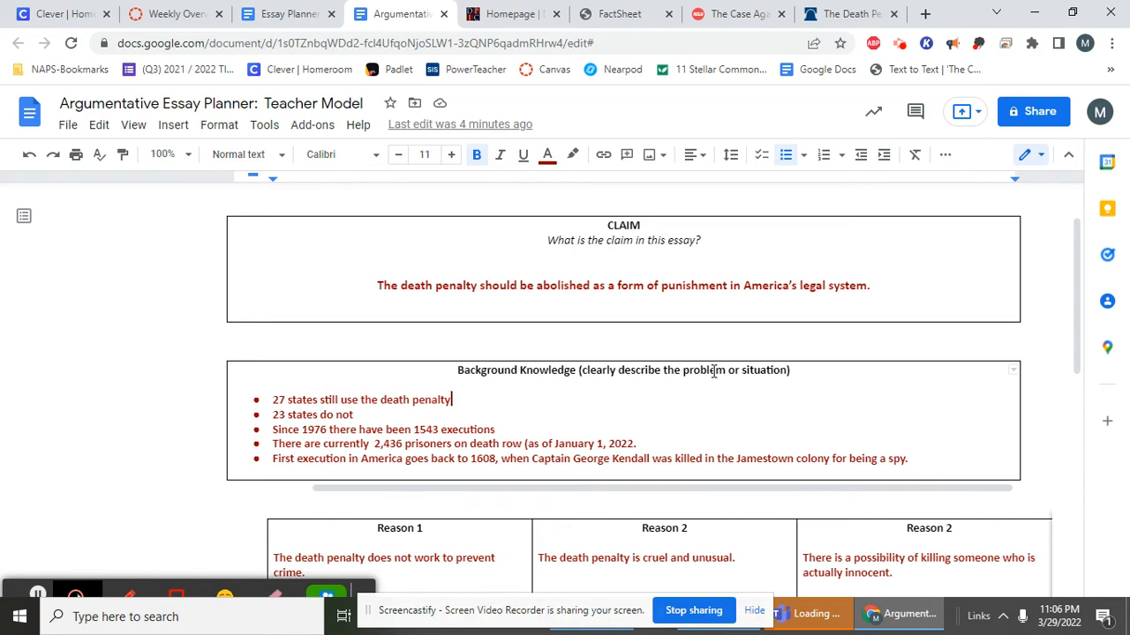
mouse_move(631, 376)
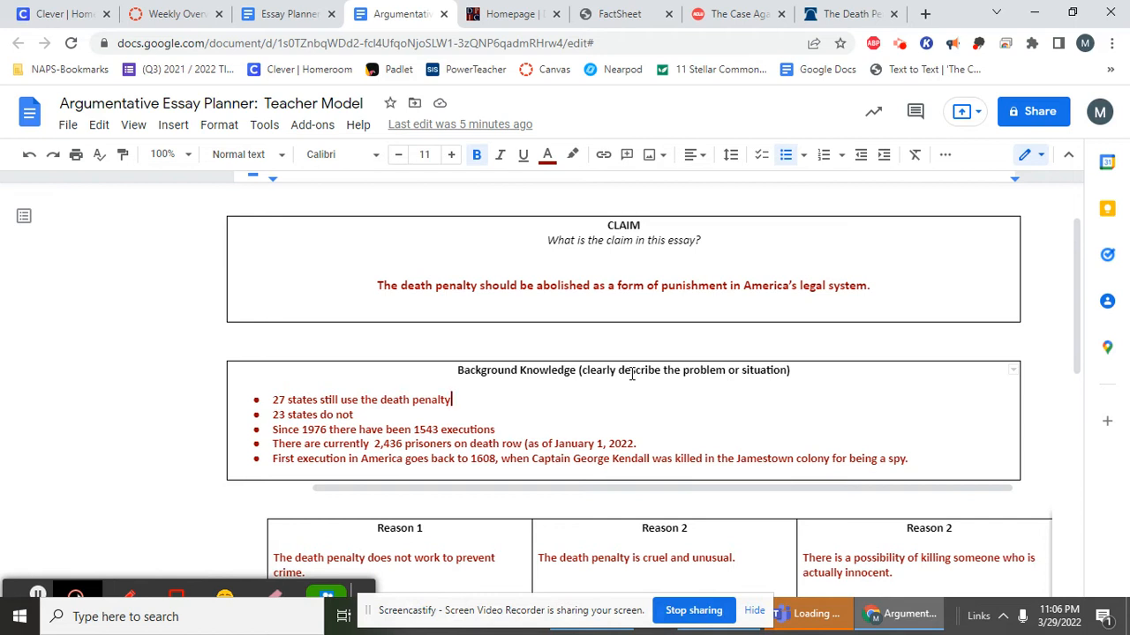
mouse_move(472, 421)
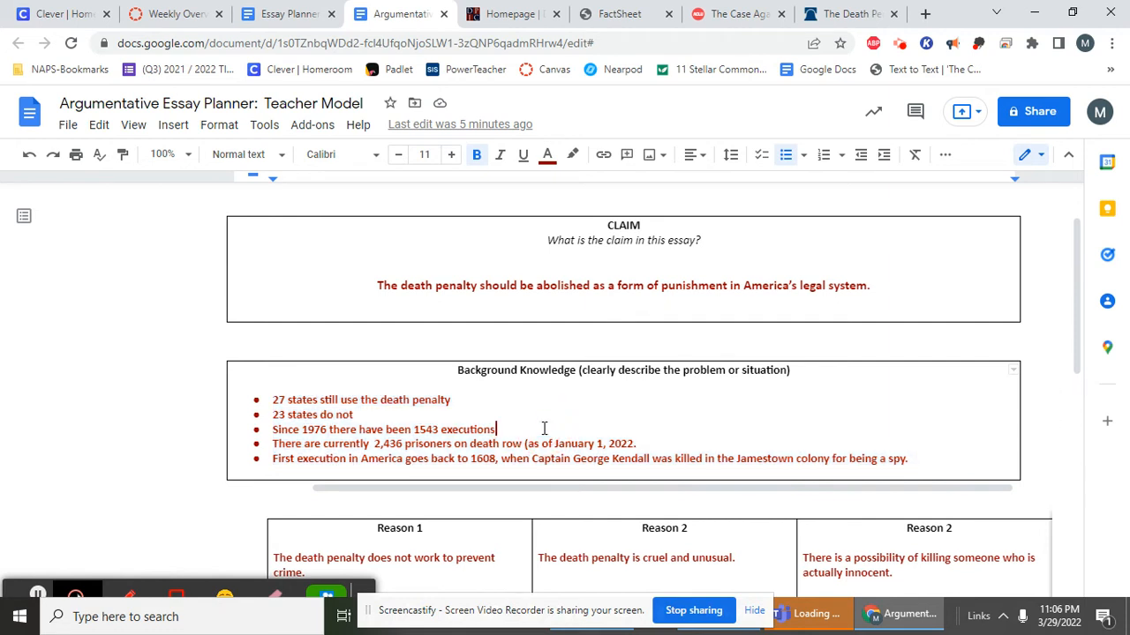
Change the third reasons-table heading from 'Reason 2' to 'Reason 3'.
scroll(down, 3)
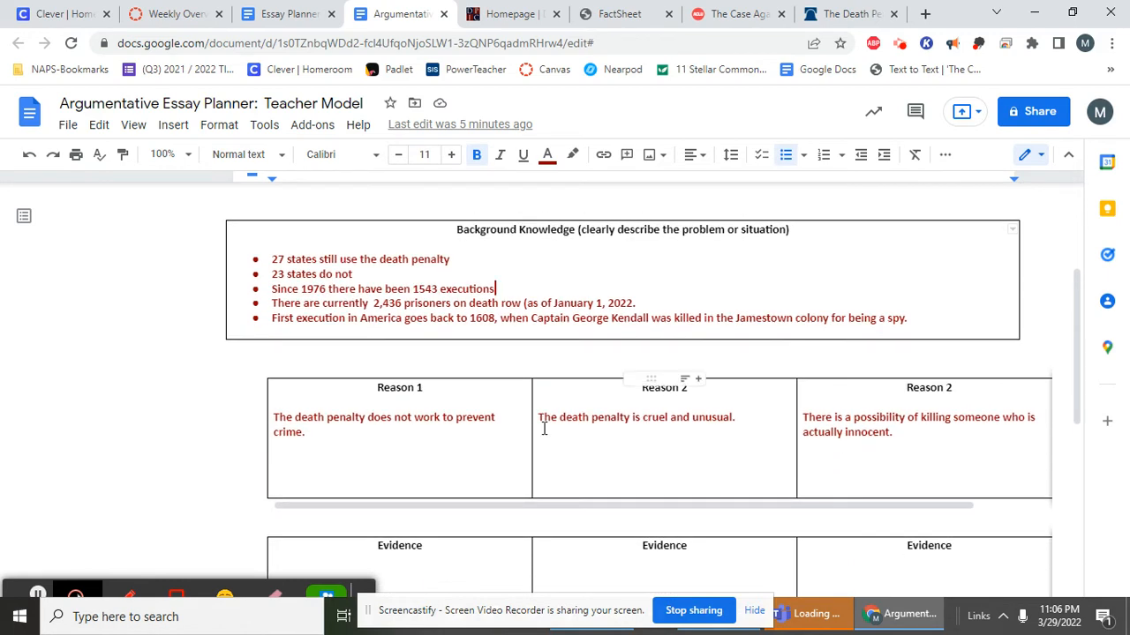
scroll(up, 3)
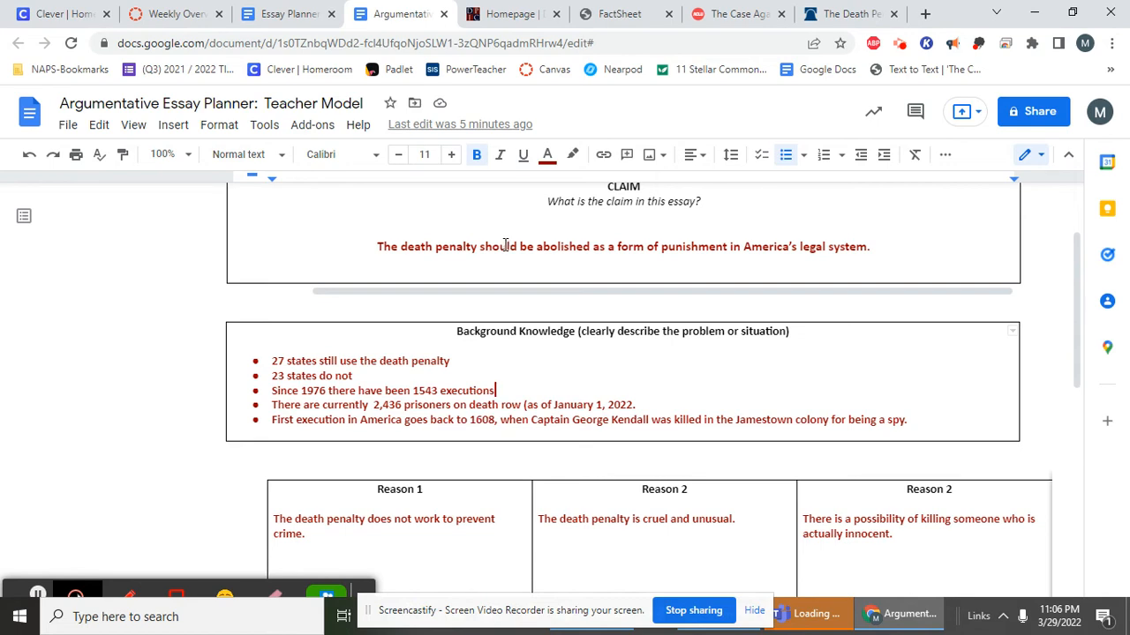
scroll(down, 3)
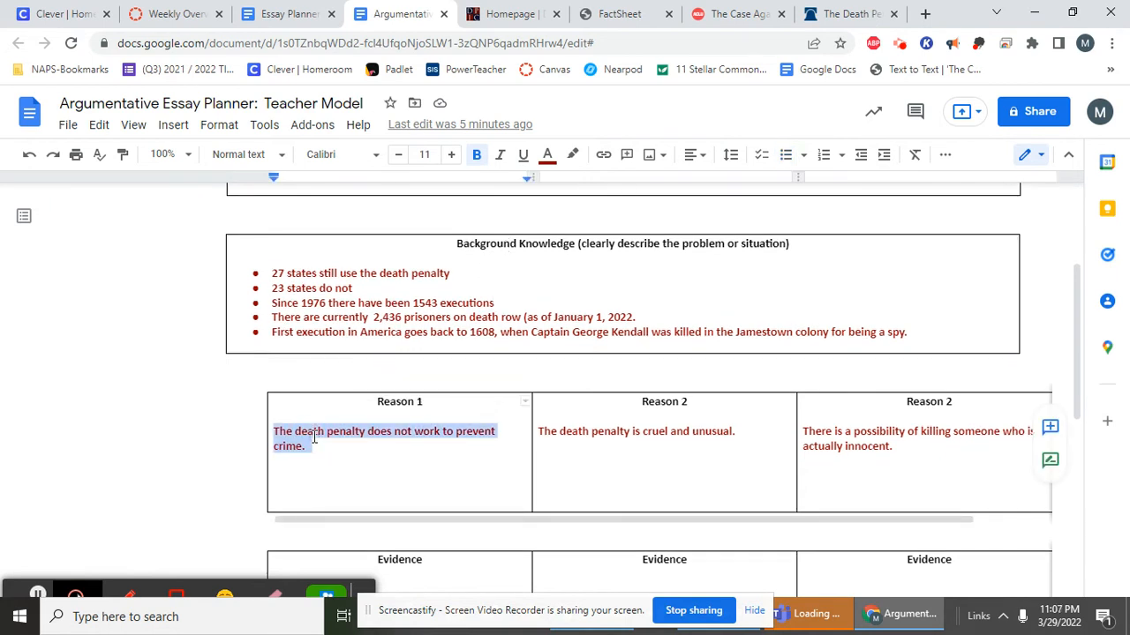
mouse_move(601, 436)
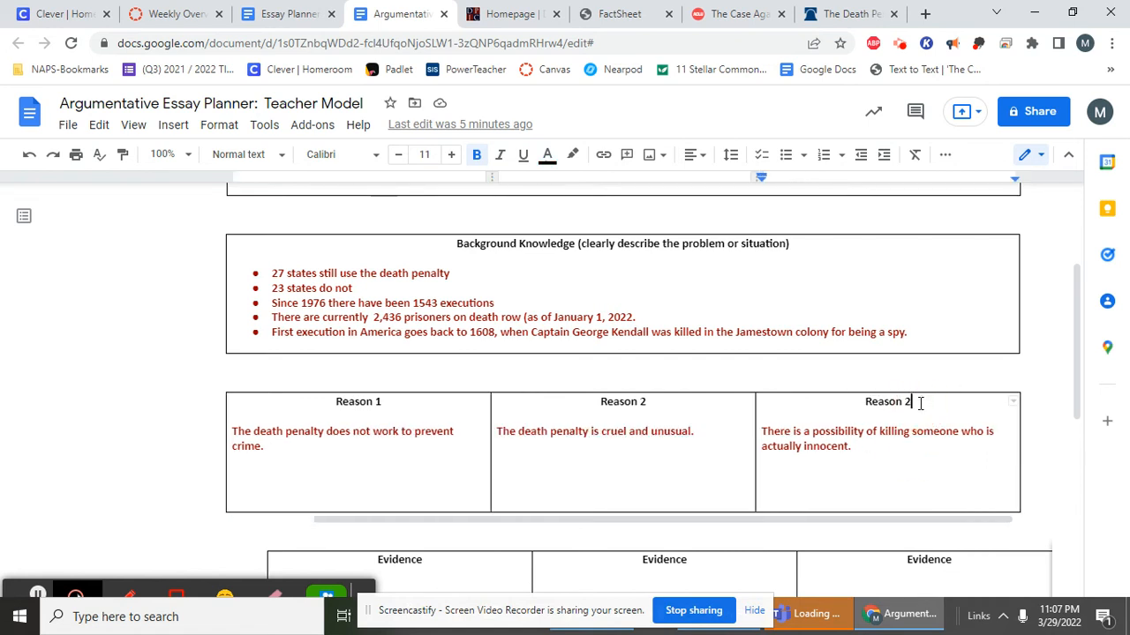
text(3)
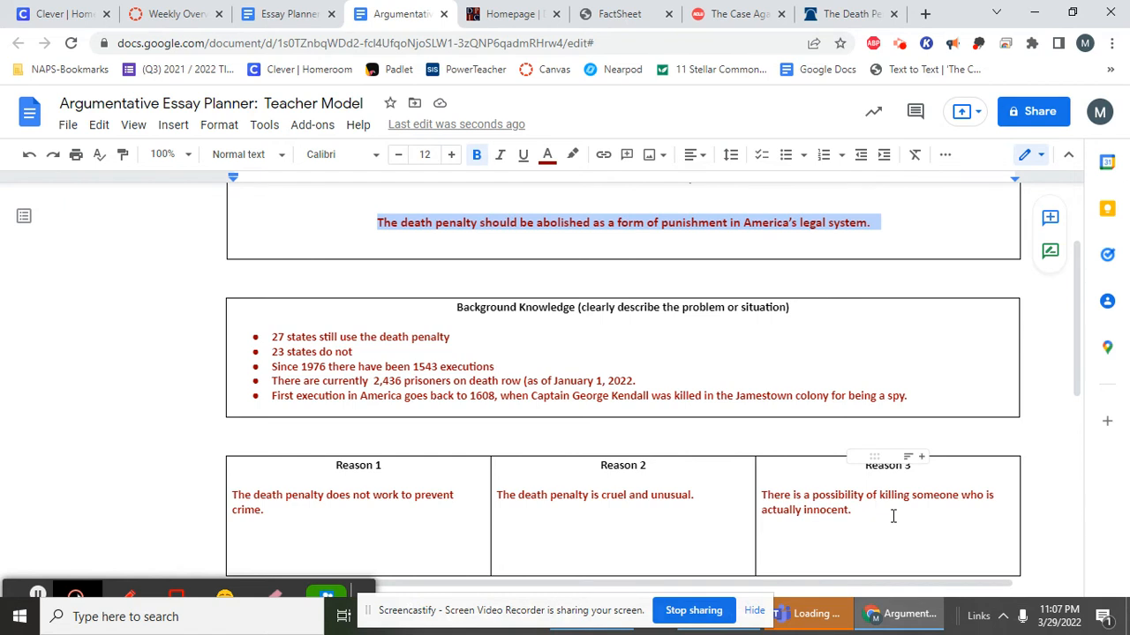
scroll(down, 3)
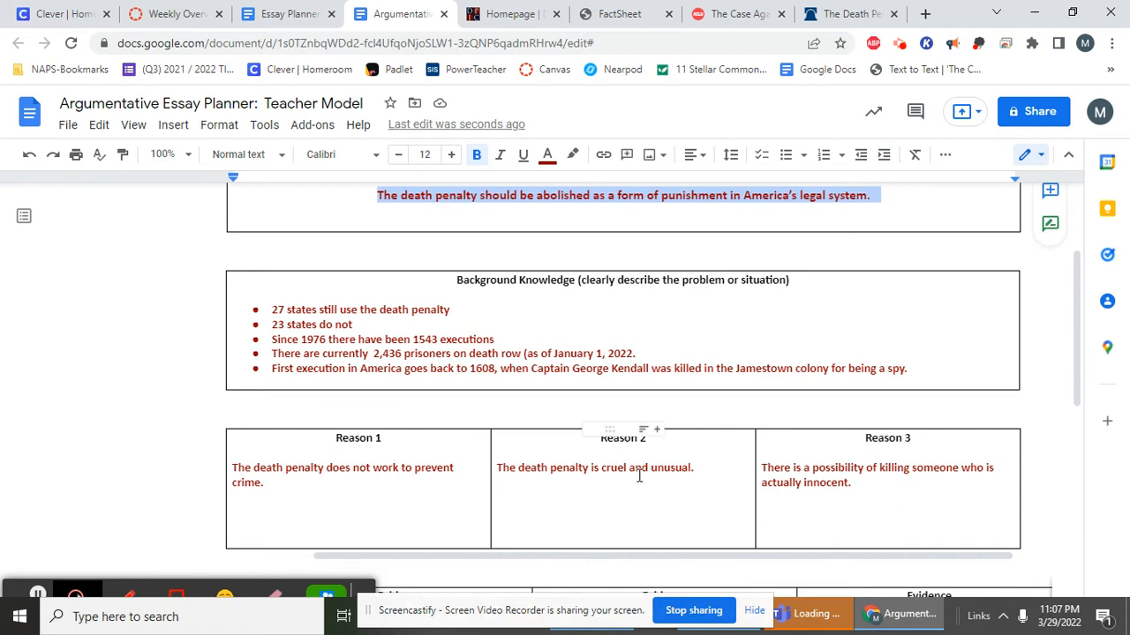
scroll(down, 3)
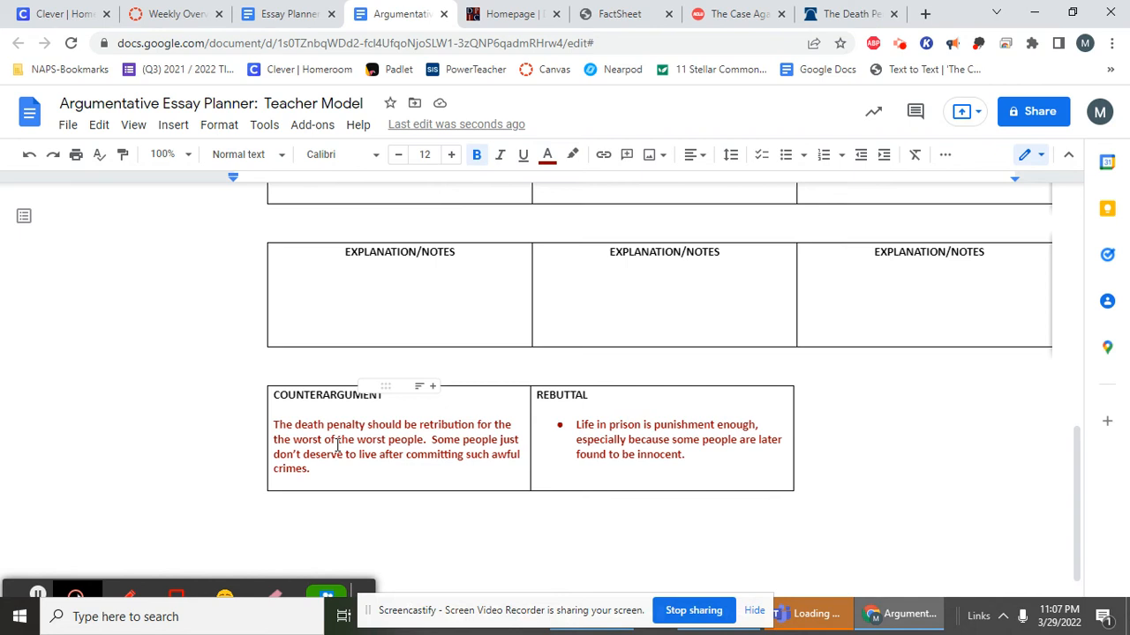
drag(273, 425, 310, 467)
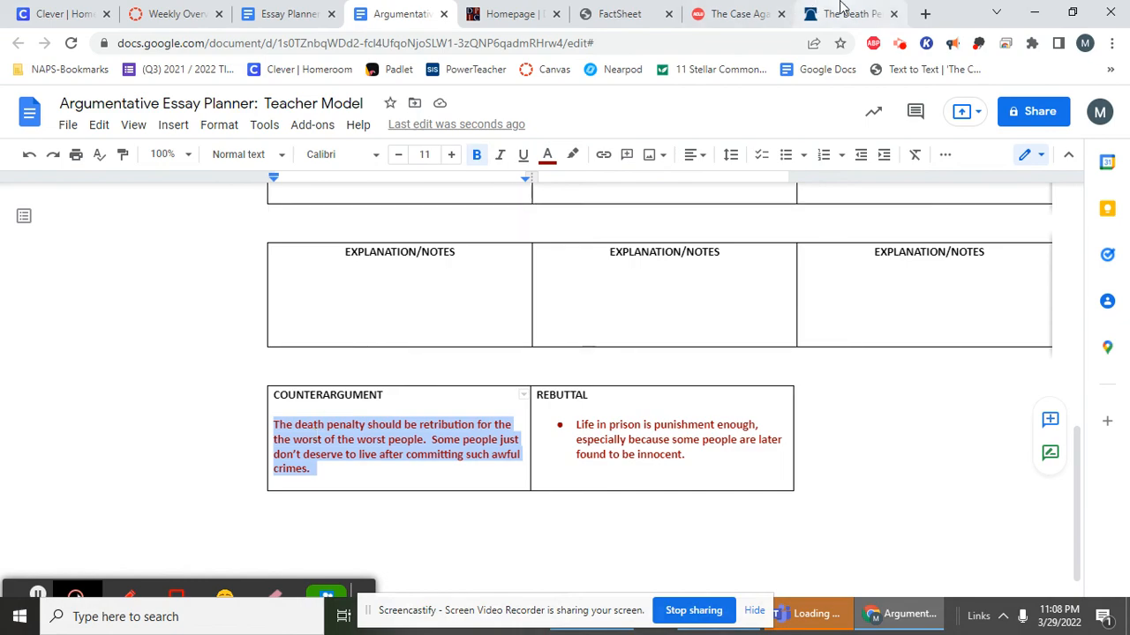
click(847, 13)
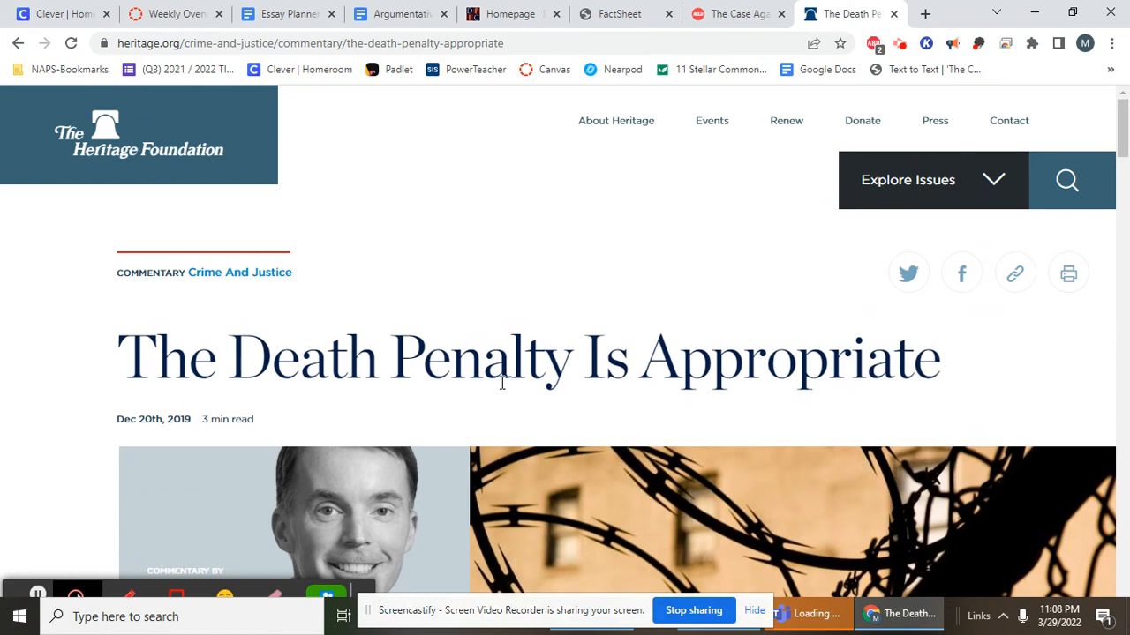
mouse_move(373, 7)
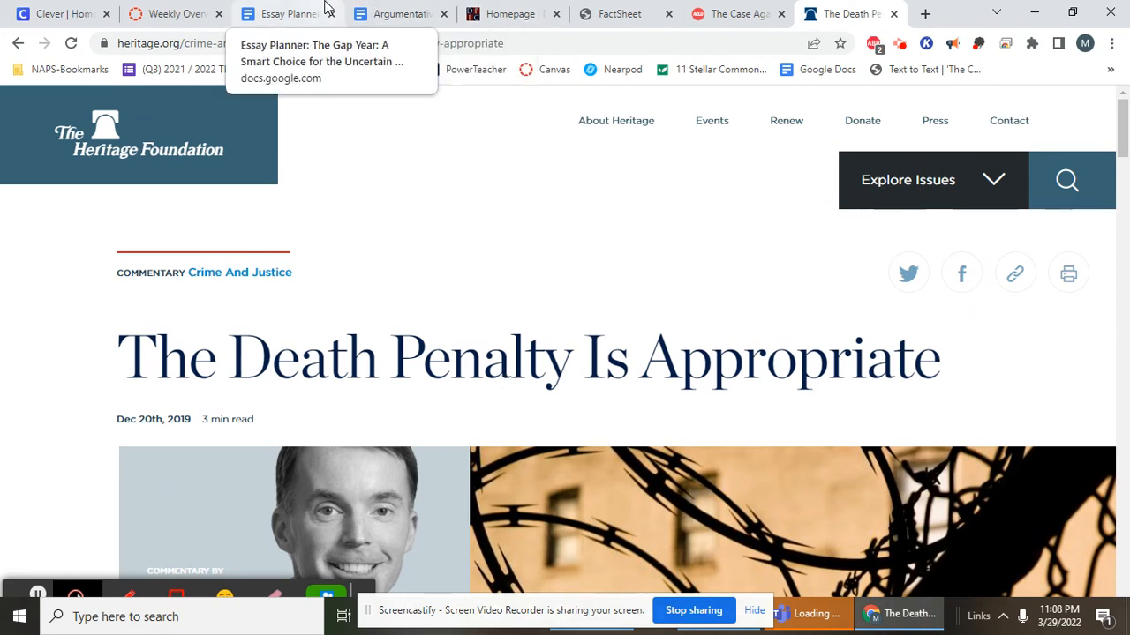
click(291, 15)
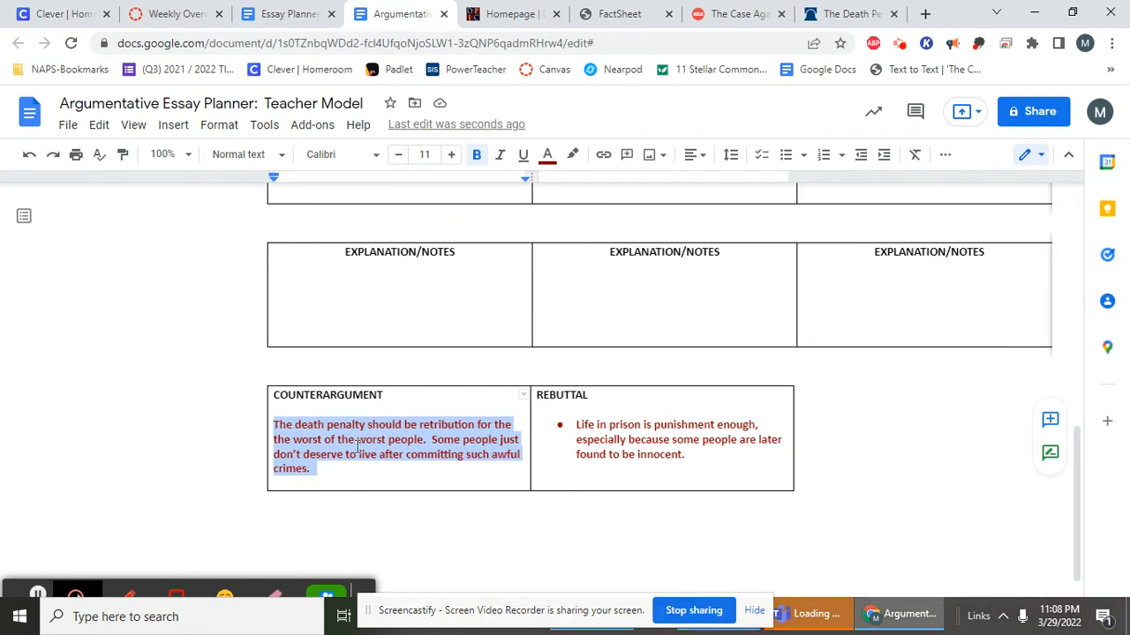
click(578, 424)
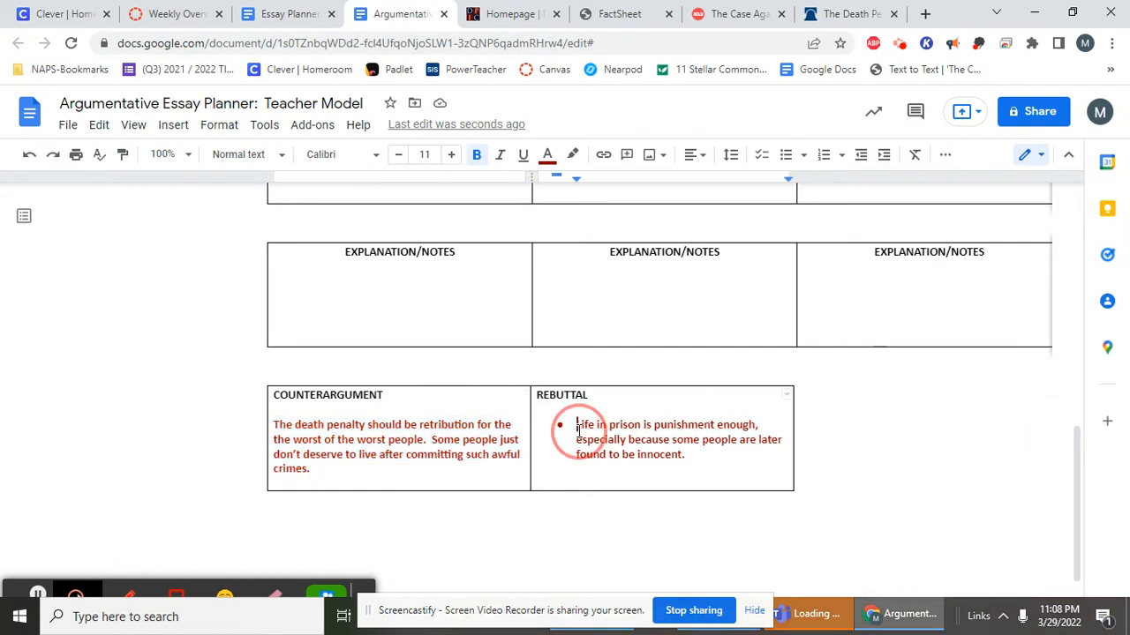
drag(273, 425, 317, 469)
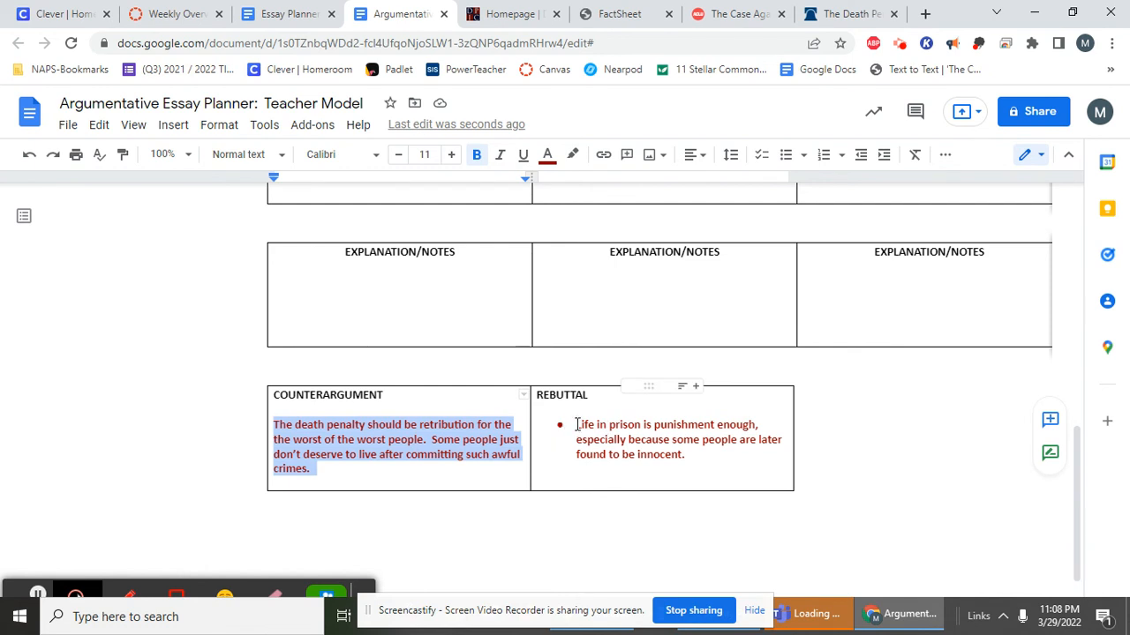
scroll(down, 3)
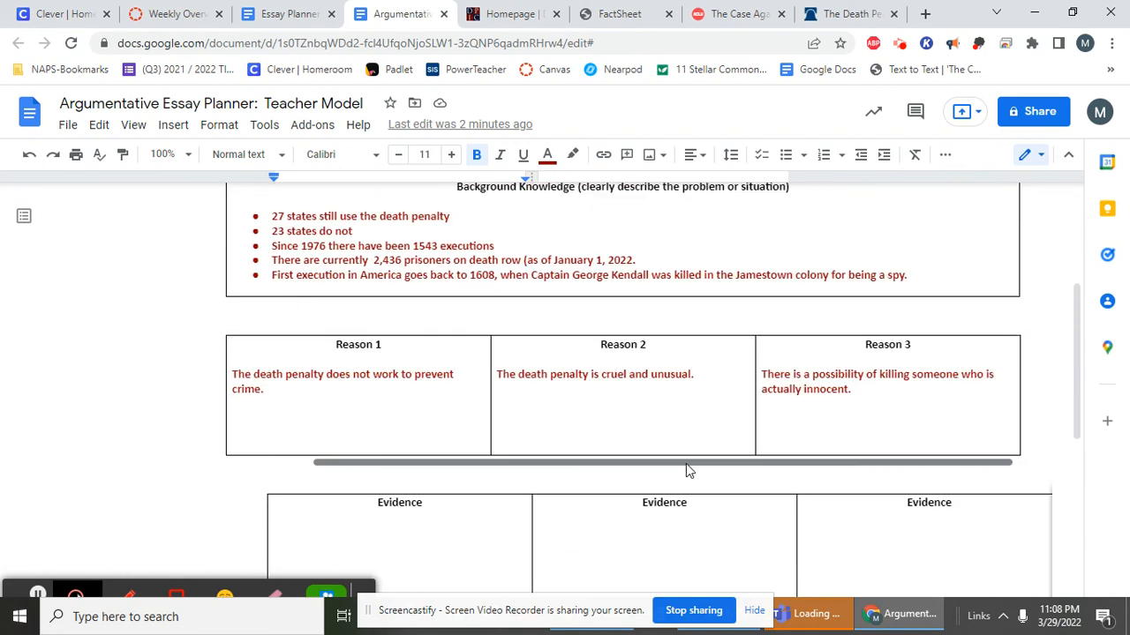
scroll(up, 3)
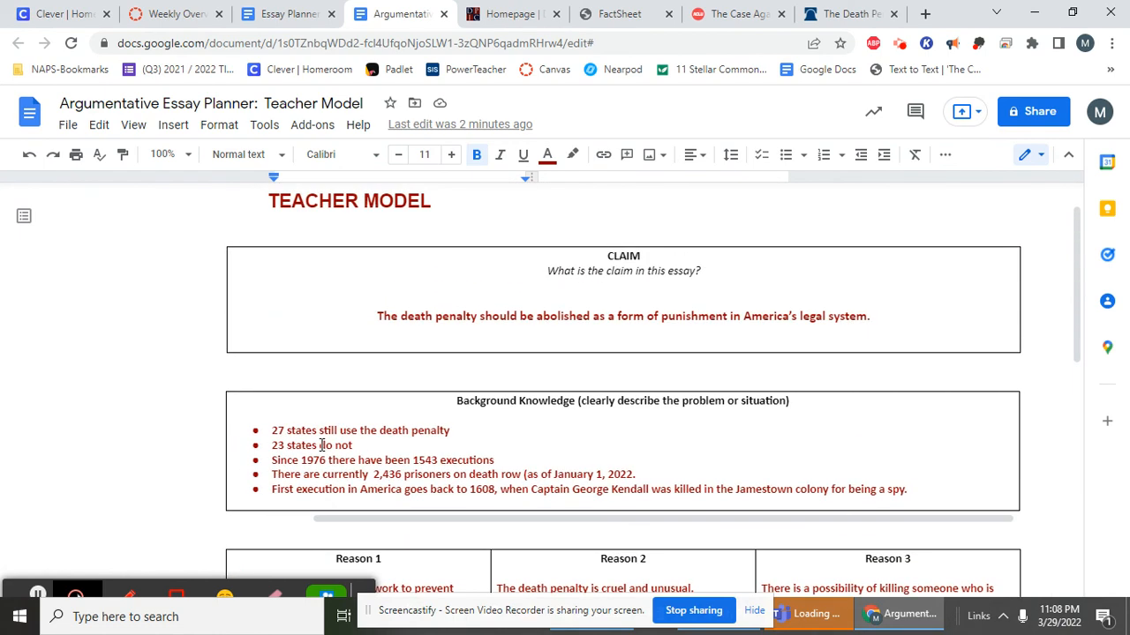
scroll(down, 3)
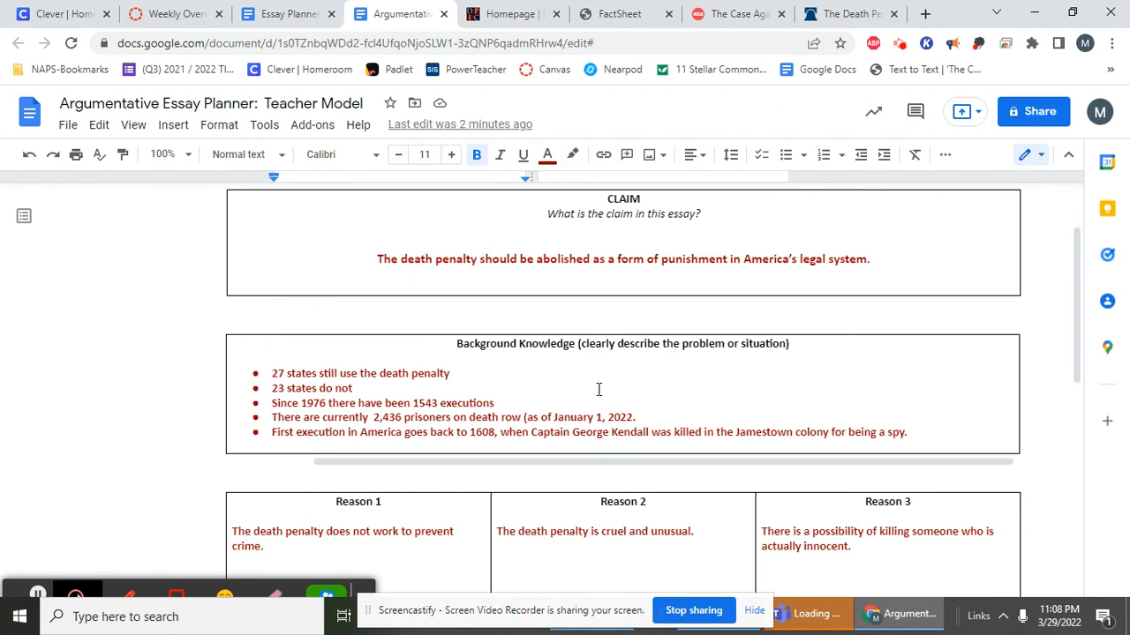
scroll(down, 3)
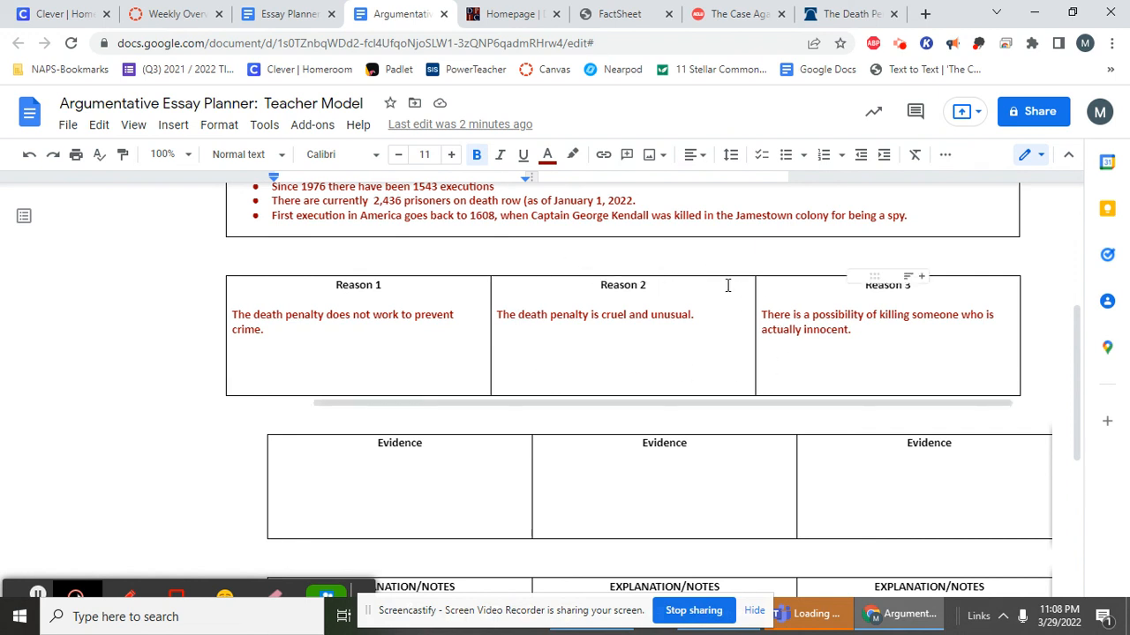
mouse_move(1000, 292)
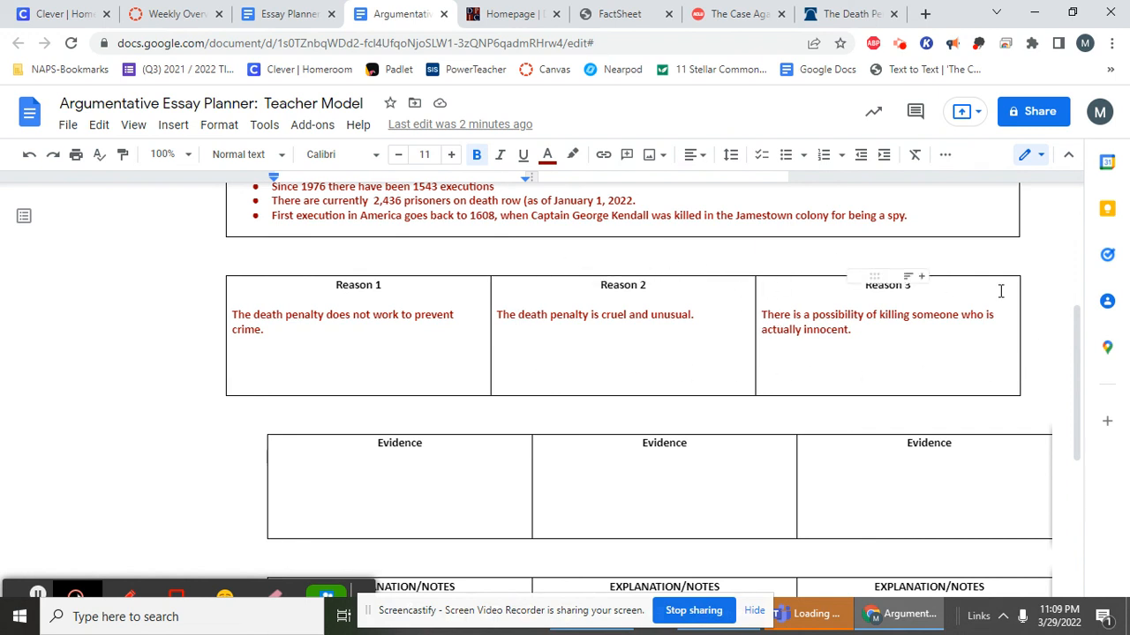
scroll(down, 3)
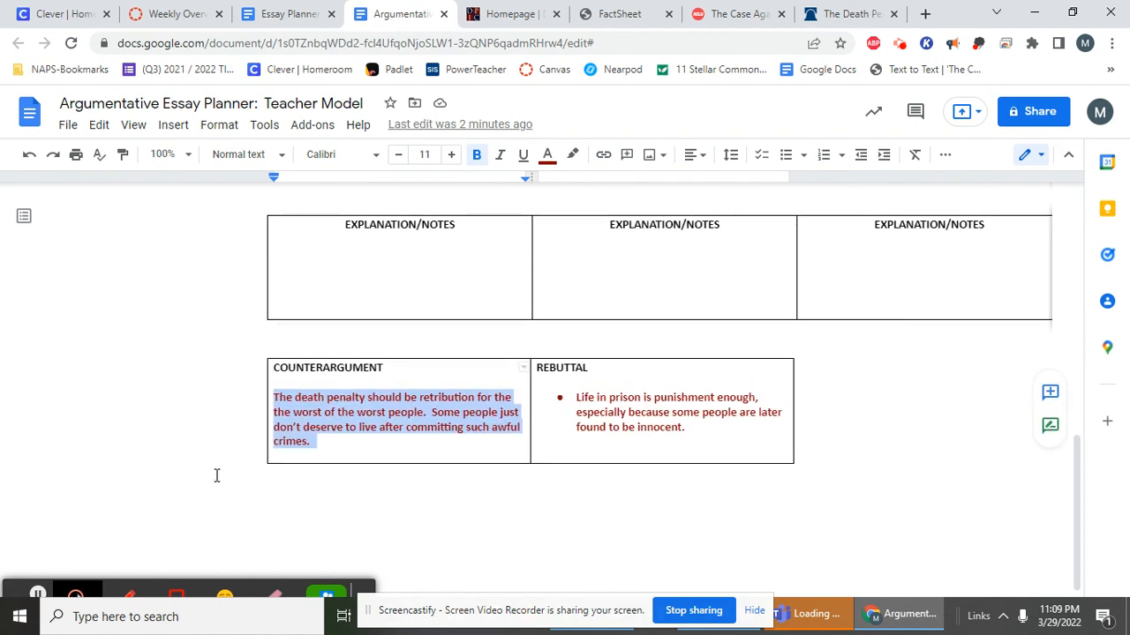
mouse_move(318, 385)
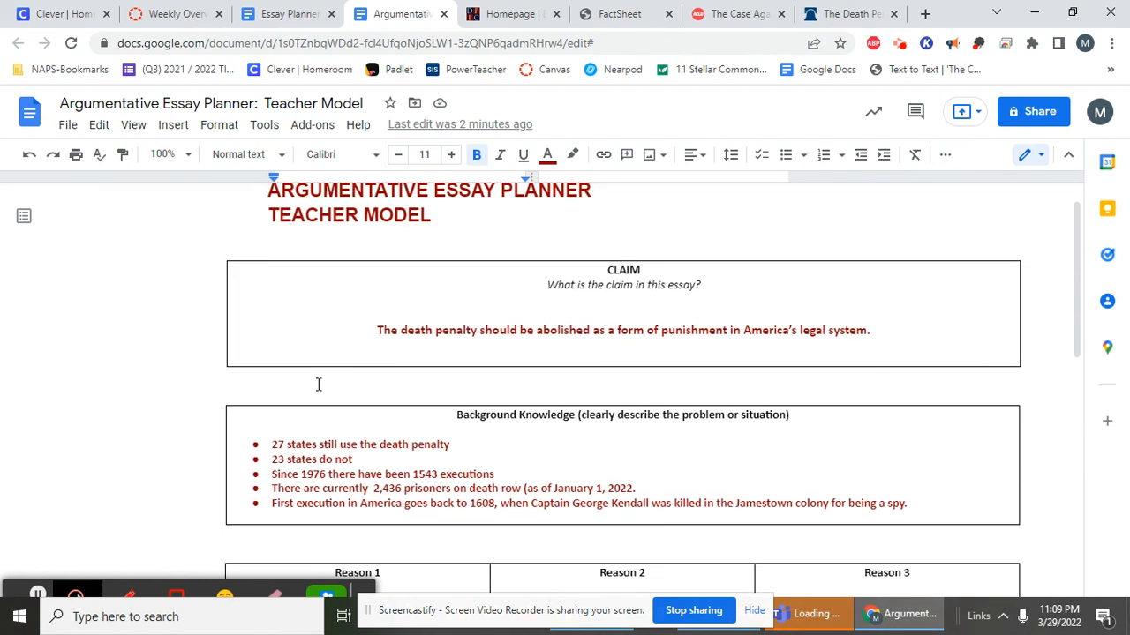
scroll(down, 3)
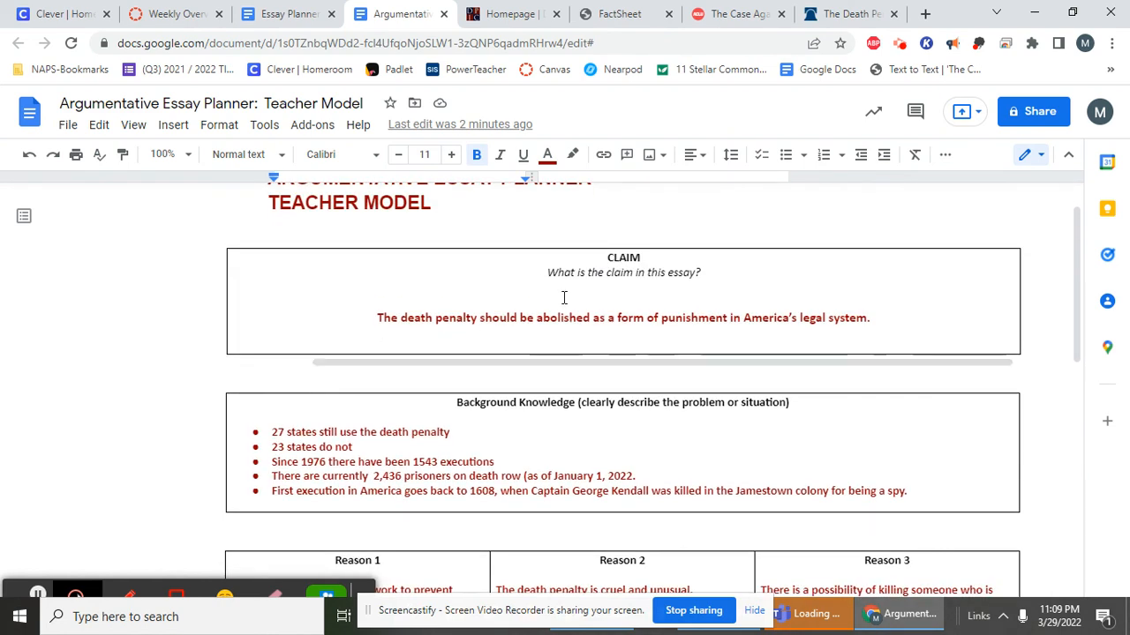
scroll(down, 3)
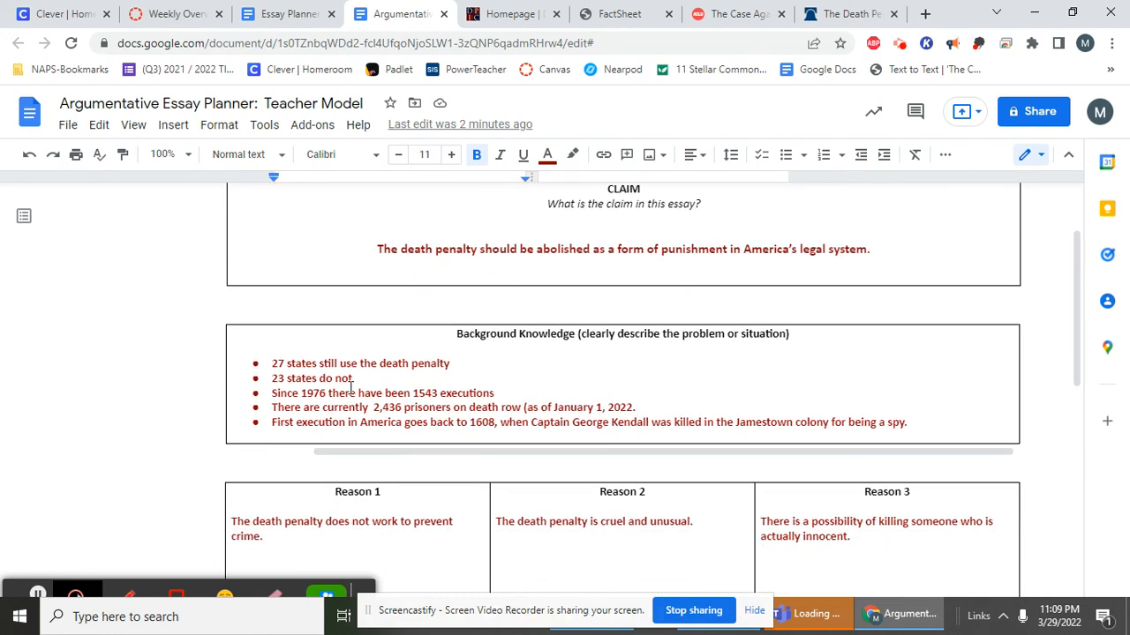
scroll(down, 3)
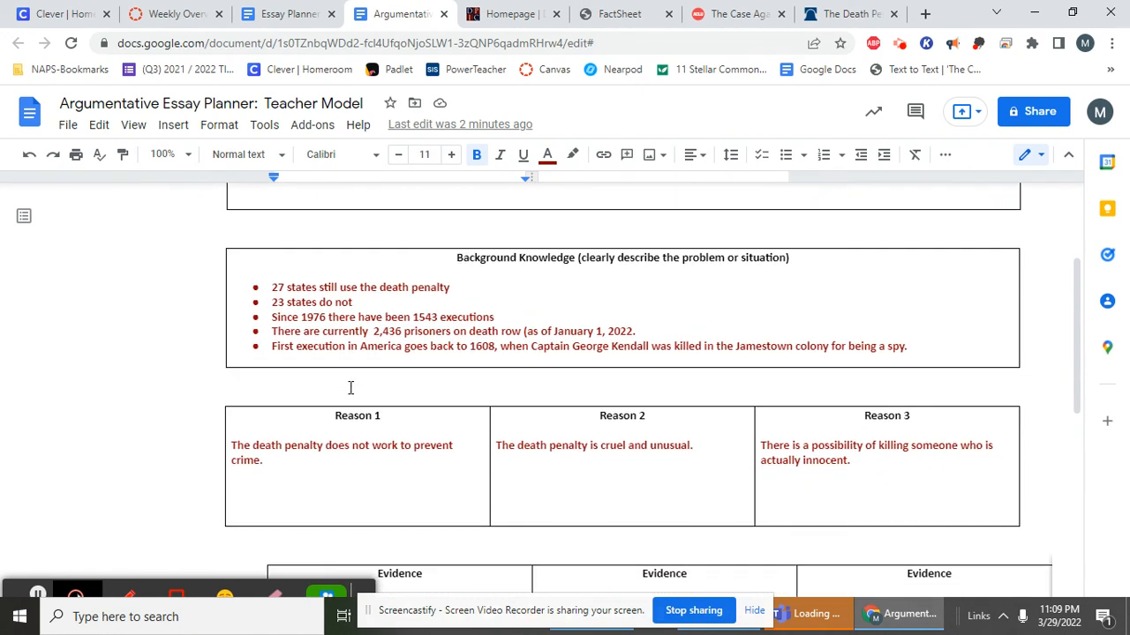
scroll(down, 3)
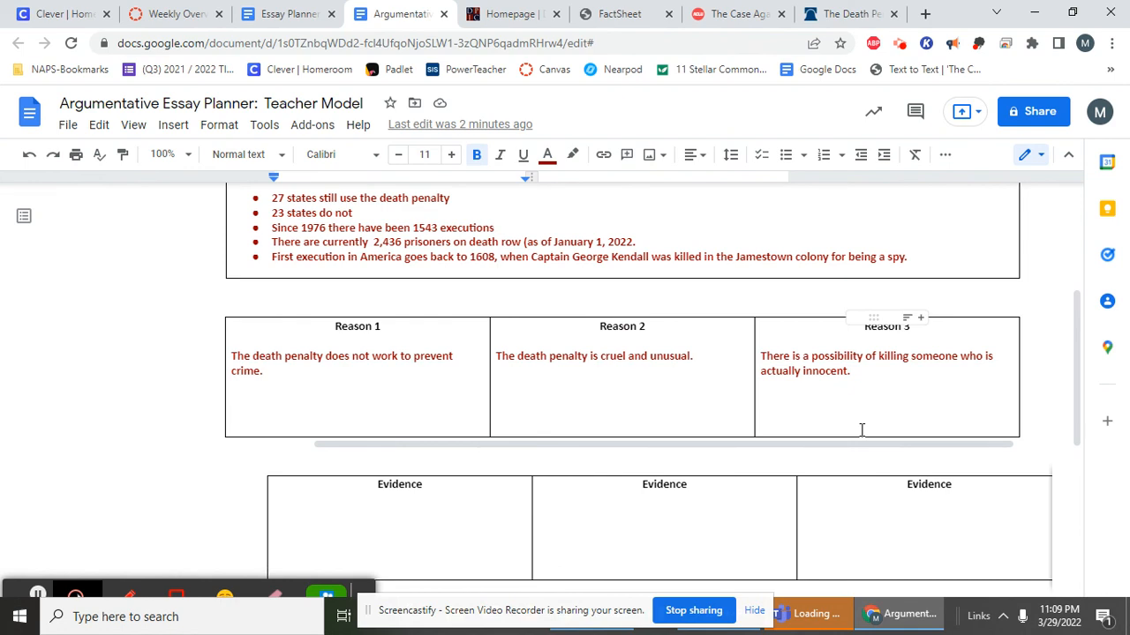
scroll(up, 3)
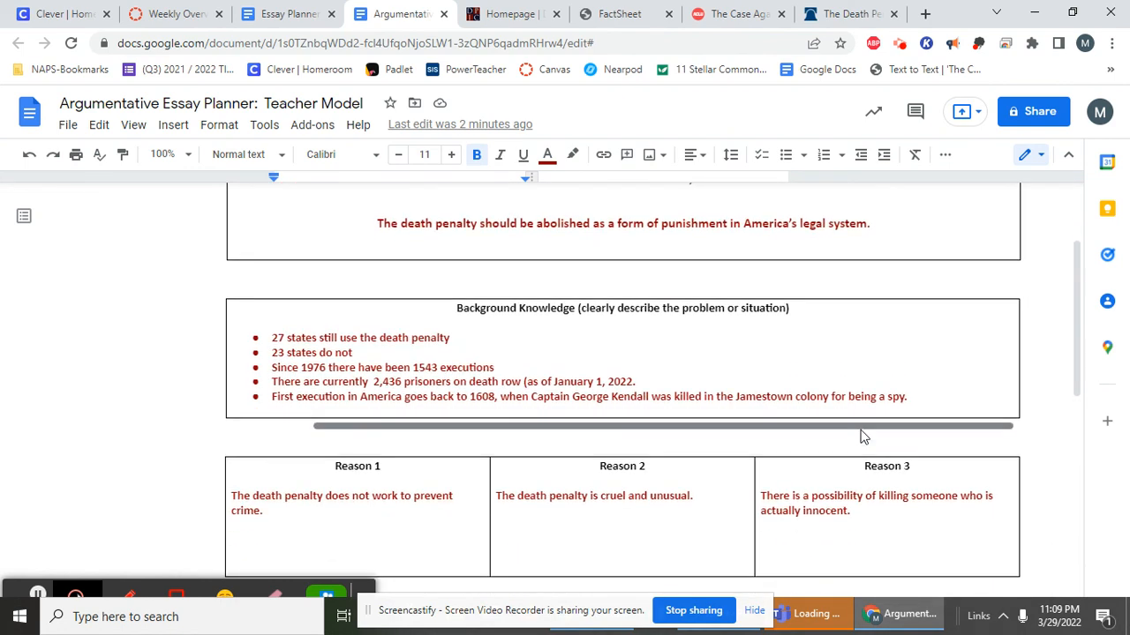